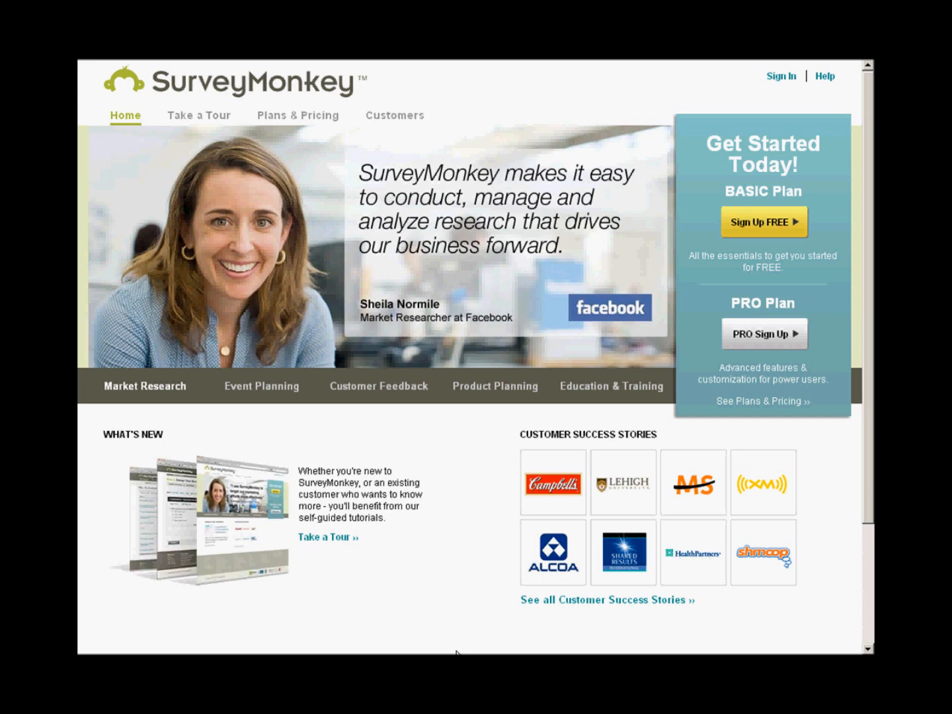
# Sign up for a free SurveyMonkey Basic account, setting the communications preference checkbox
pyautogui.click(764, 222)
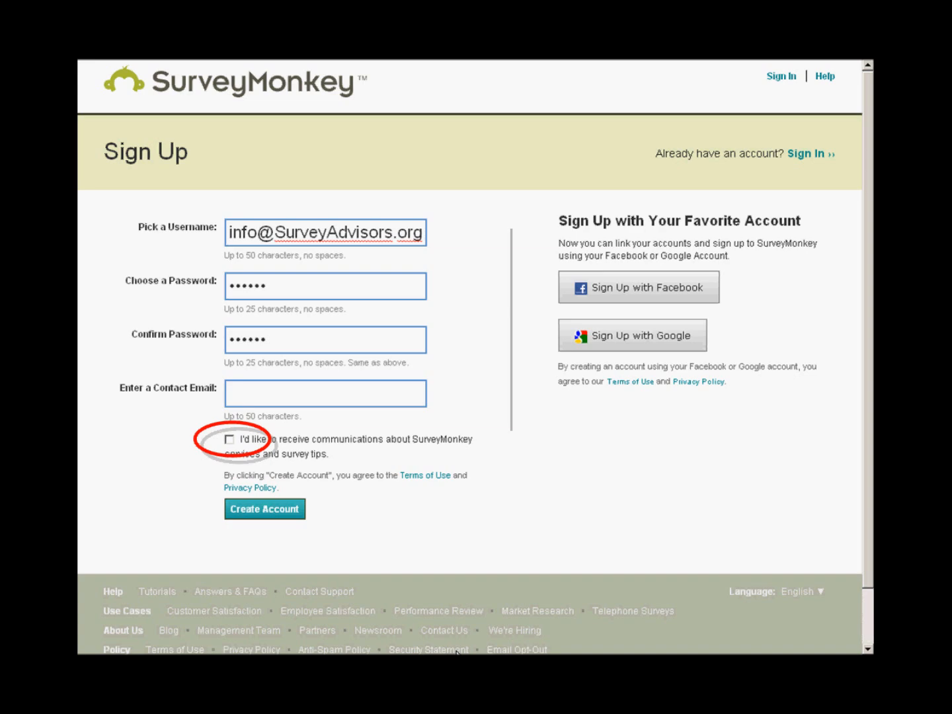
pyautogui.click(264, 510)
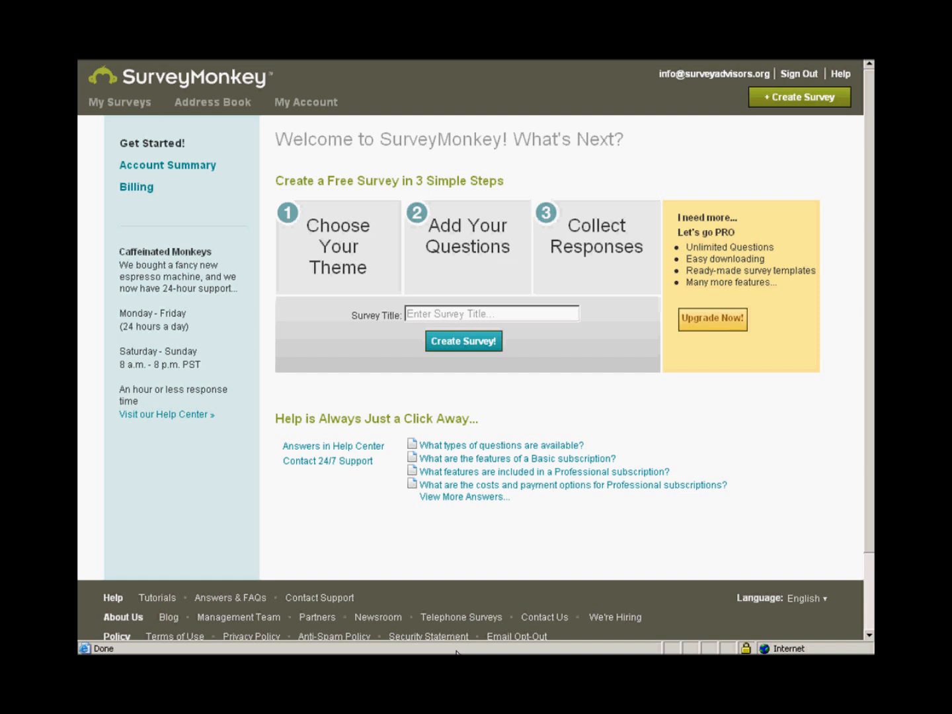
# Create a survey titled 'Test survey' and start adding a question to Page 1
pyautogui.write('Test survey')
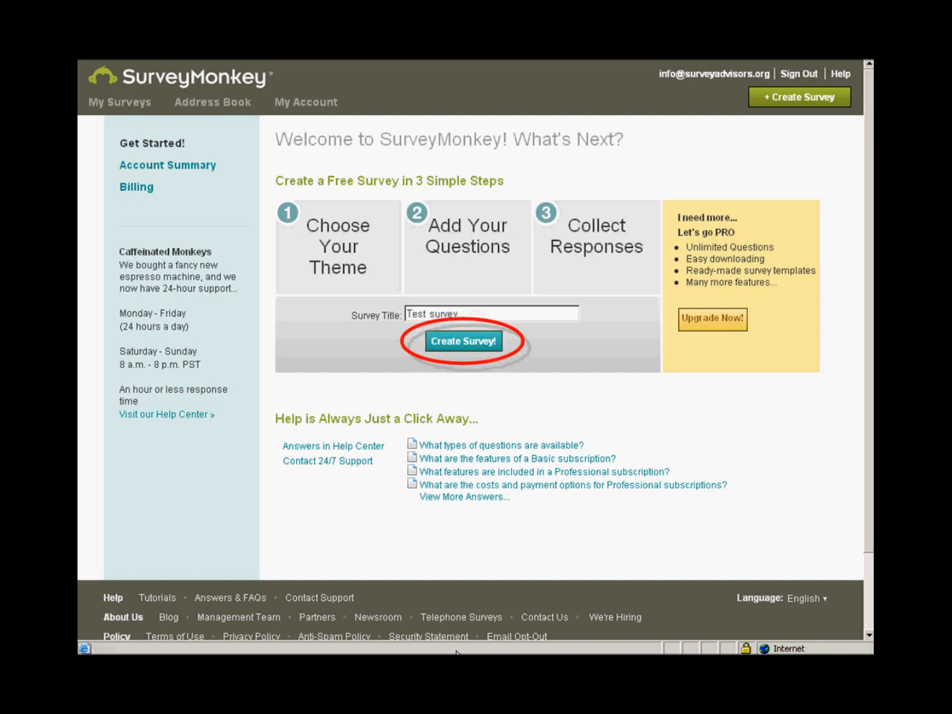
pyautogui.click(463, 341)
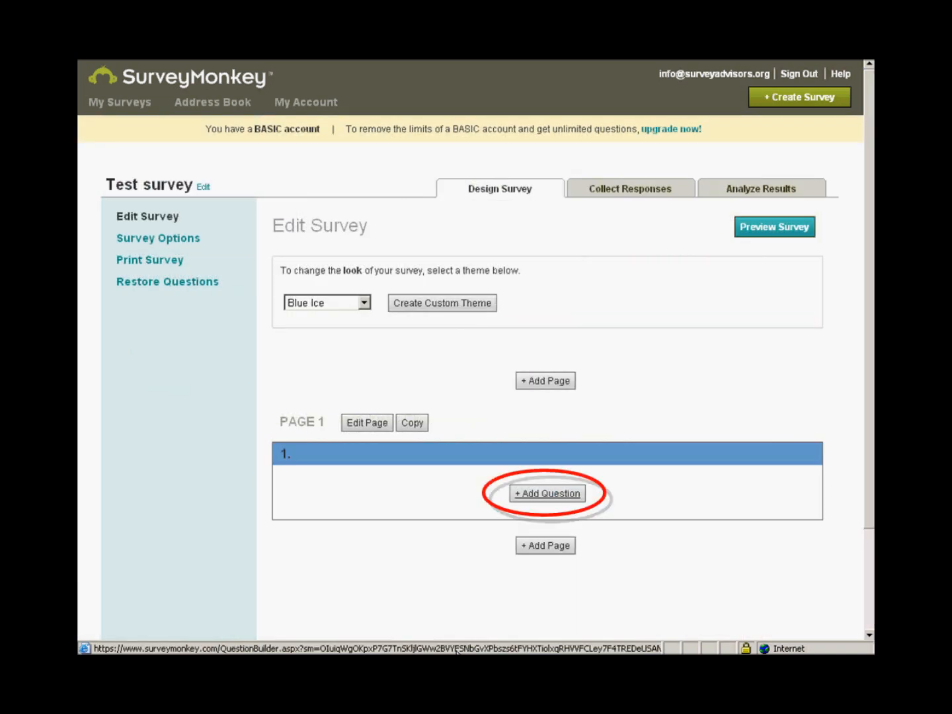
pyautogui.click(547, 493)
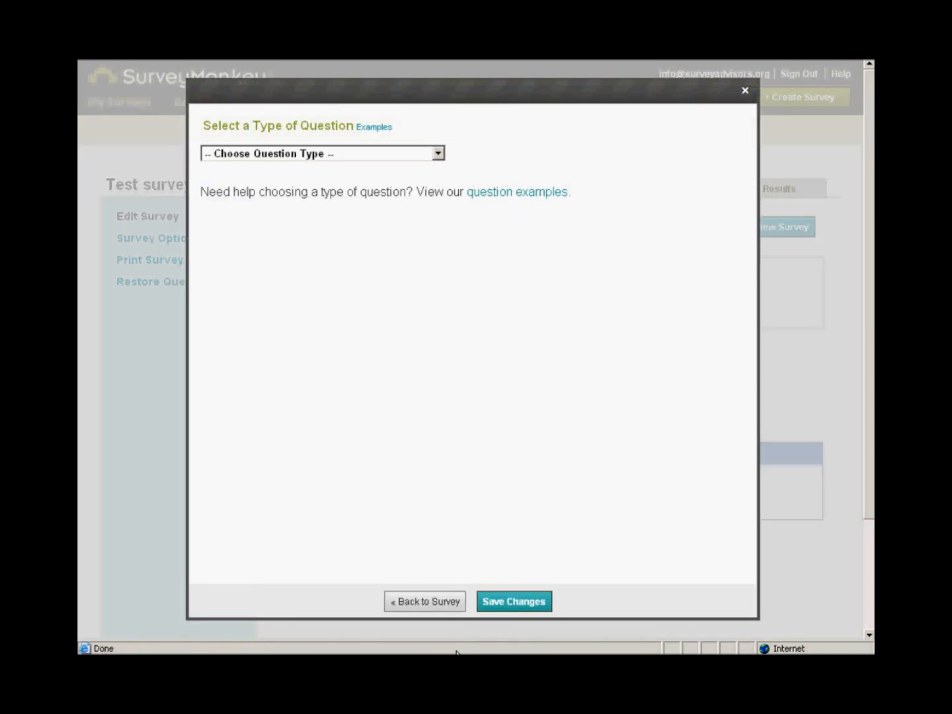
# Open the Choose Question Type list and its Examples window of question types
pyautogui.click(322, 153)
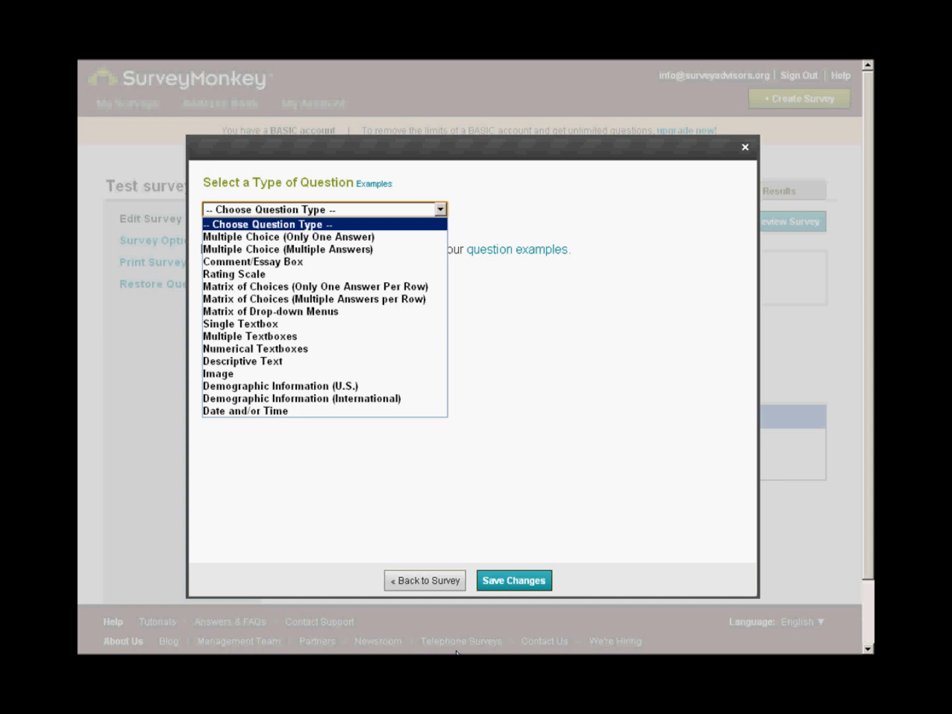
pyautogui.click(374, 183)
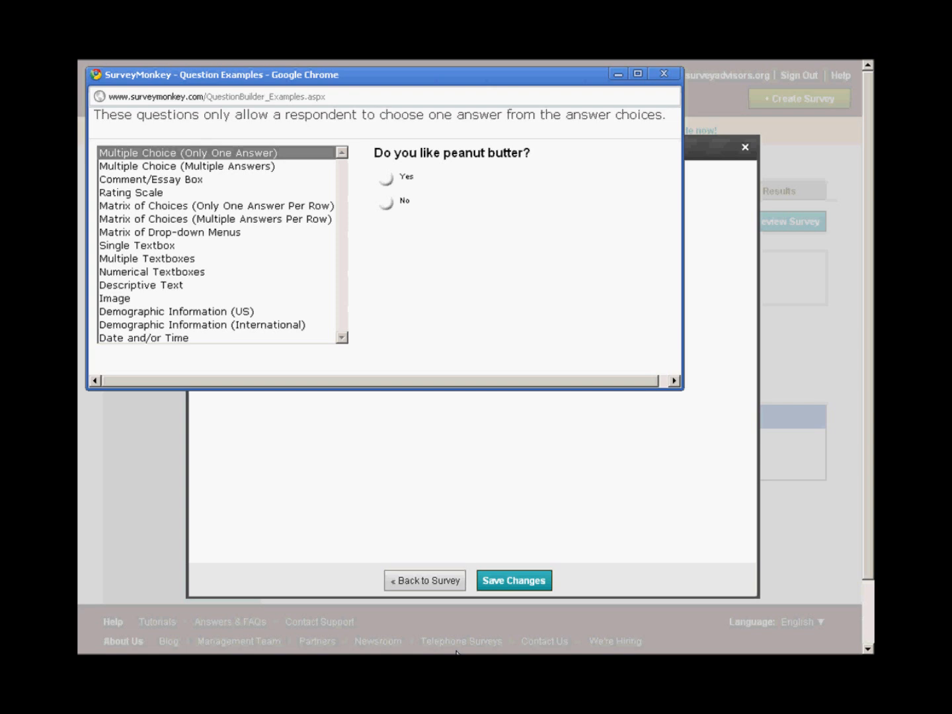
pyautogui.click(150, 179)
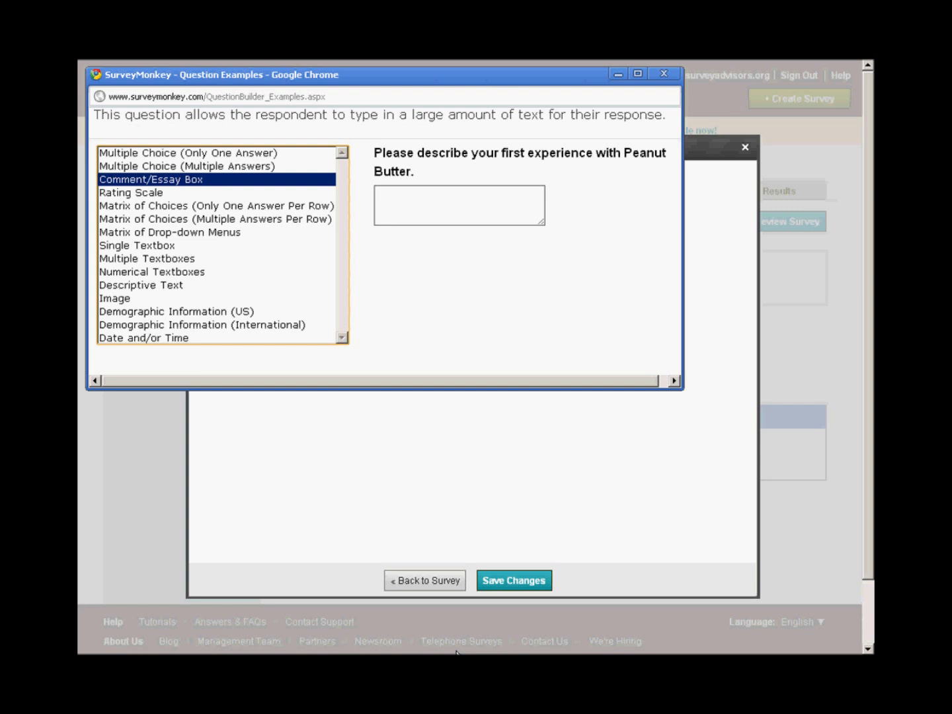
pyautogui.click(137, 246)
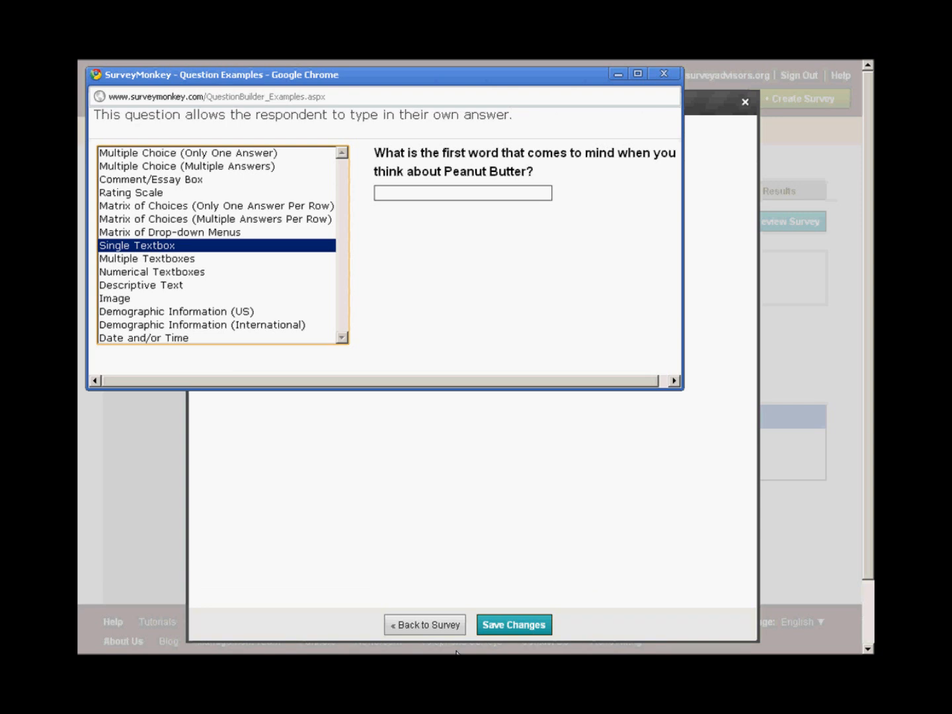
pyautogui.click(147, 258)
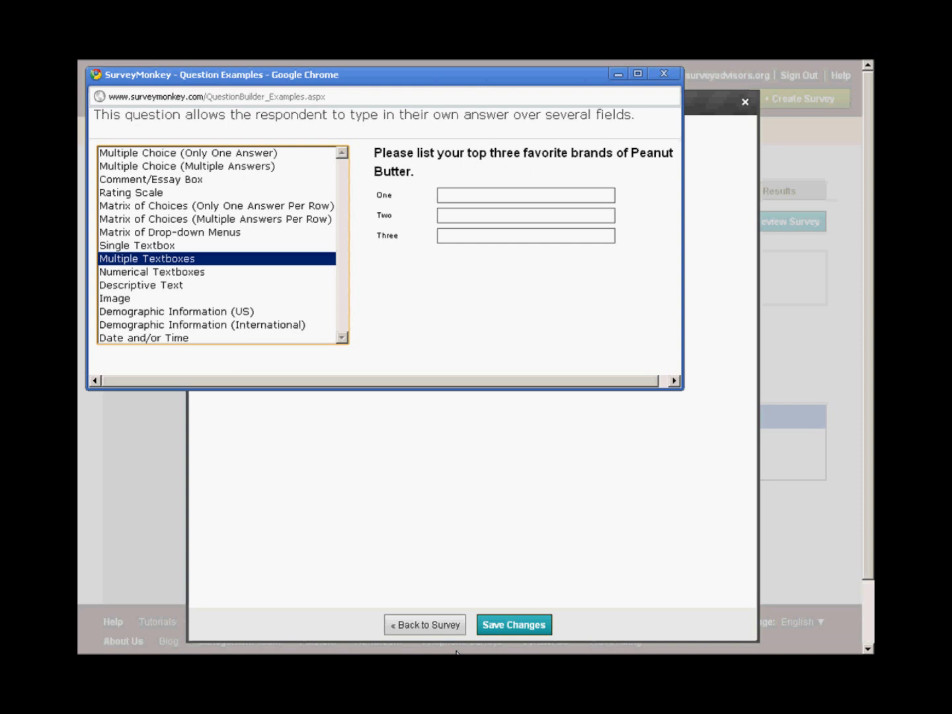
pyautogui.click(151, 272)
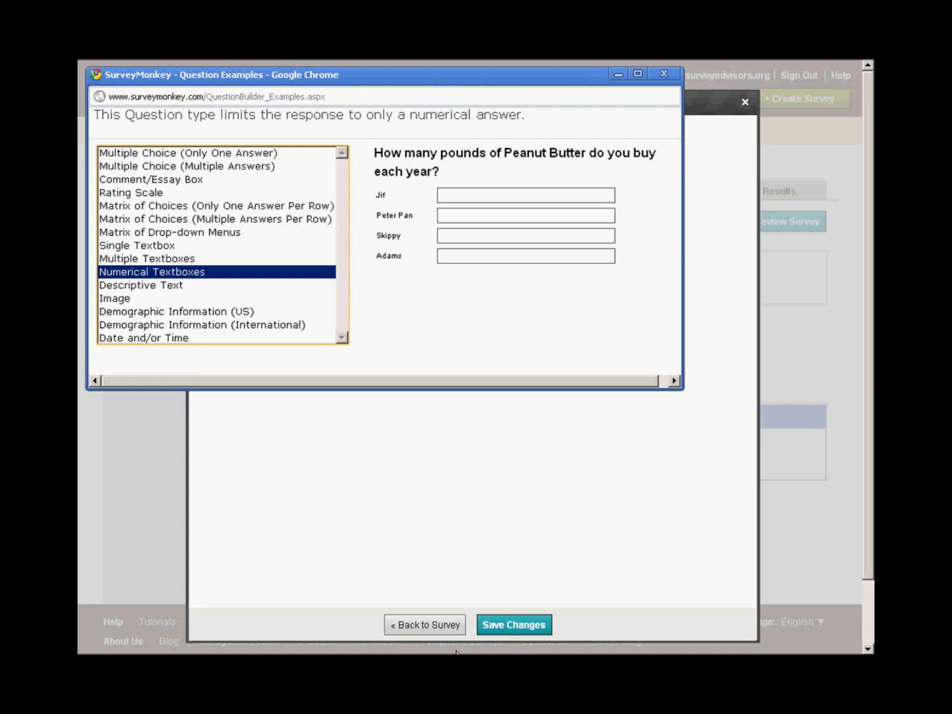
pyautogui.click(187, 153)
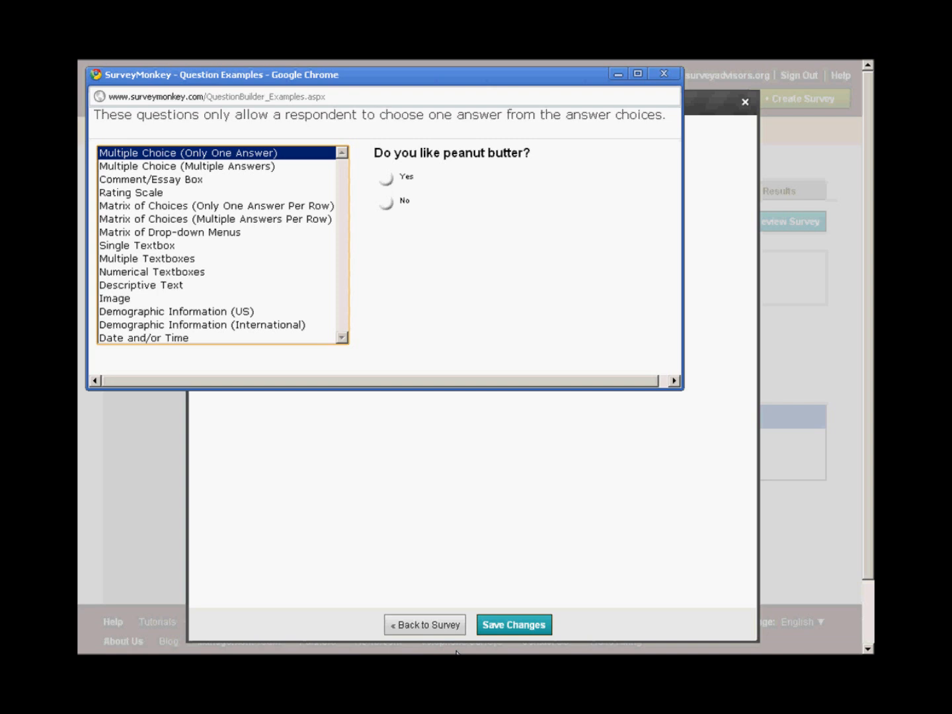
# Preview the multiple-answer, matrix, Descriptive Text and U.S. demographic examples, then close the window
pyautogui.click(187, 166)
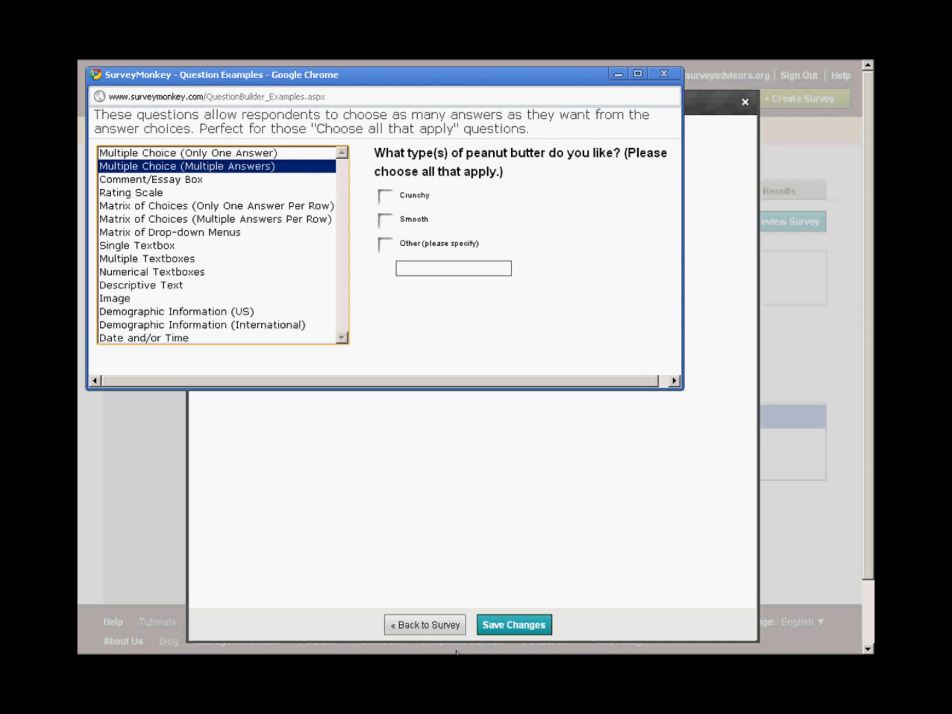
pyautogui.click(217, 205)
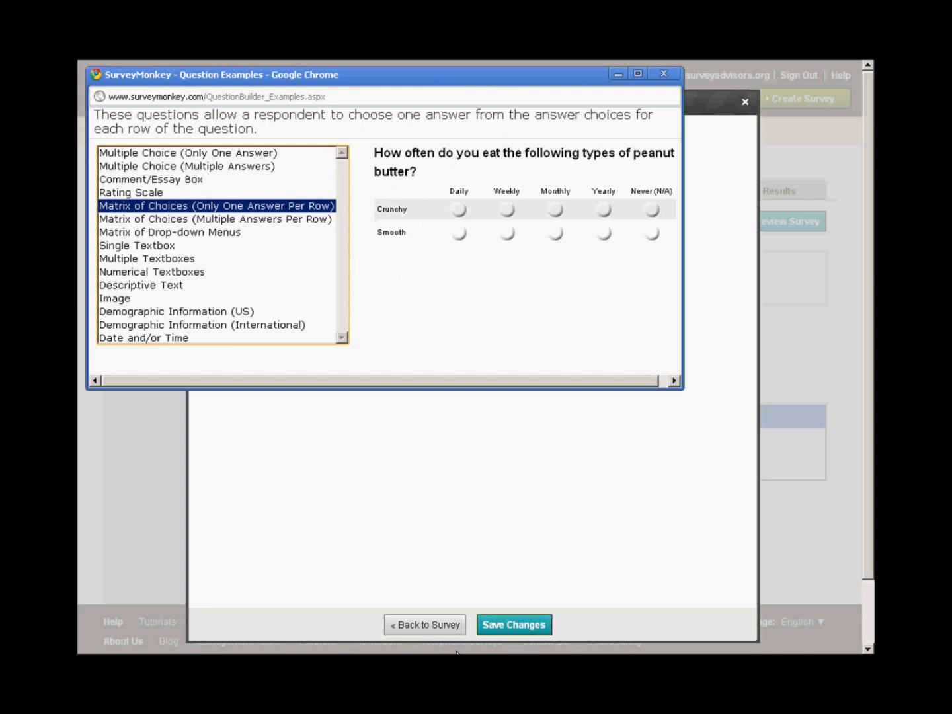
pyautogui.click(215, 219)
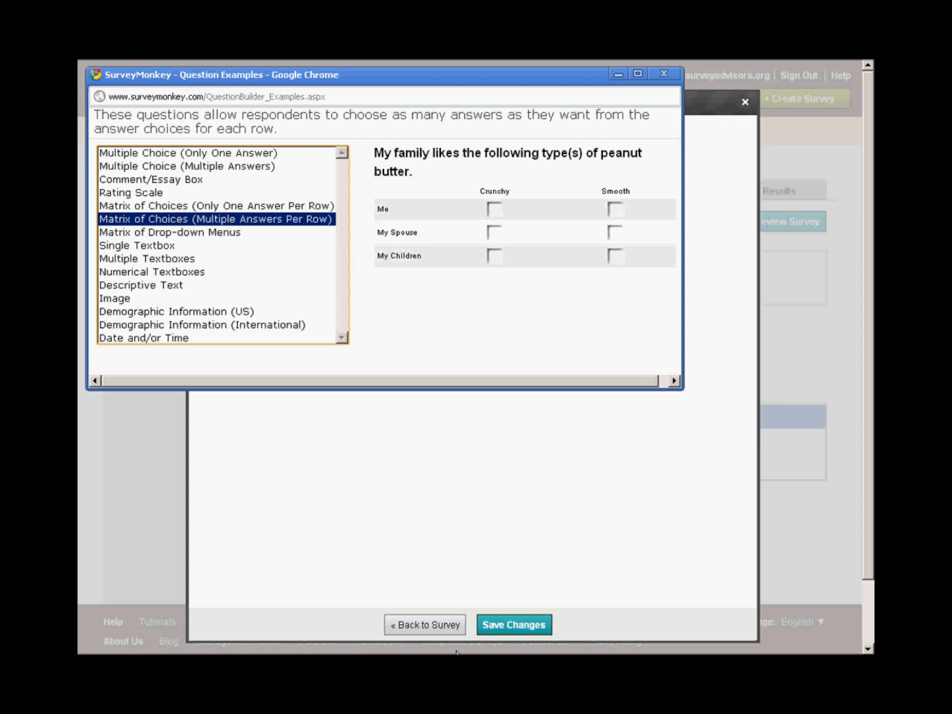
pyautogui.click(142, 285)
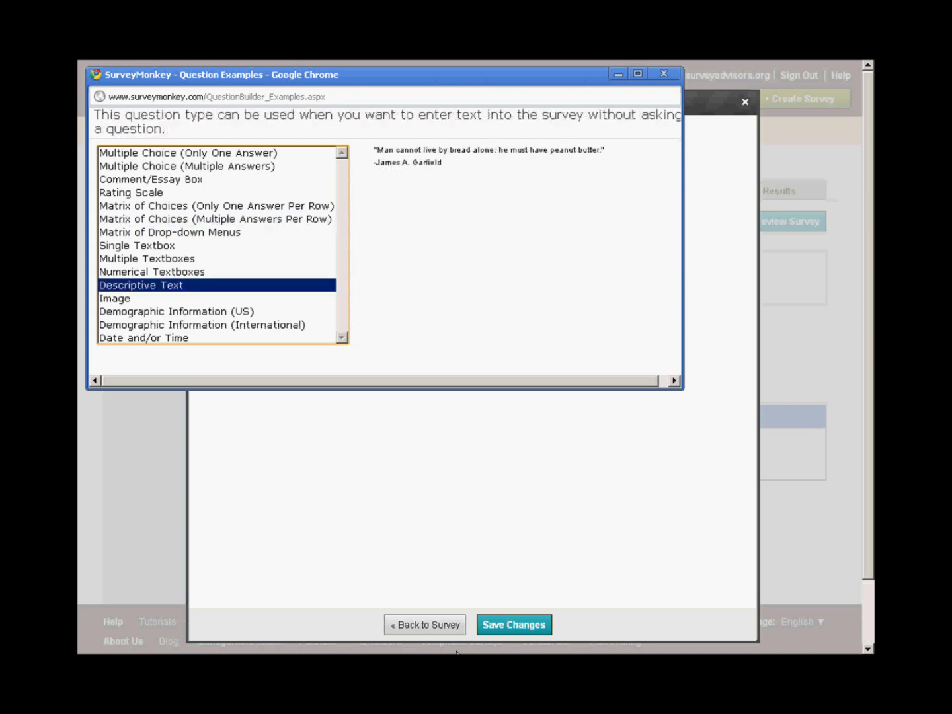
pyautogui.click(176, 311)
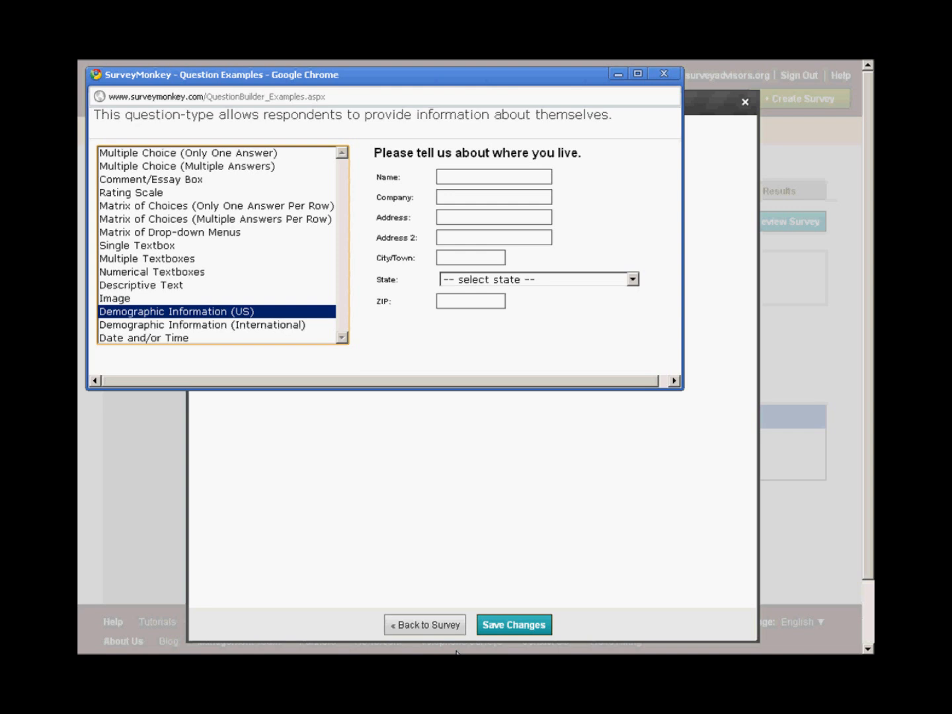
pyautogui.click(663, 73)
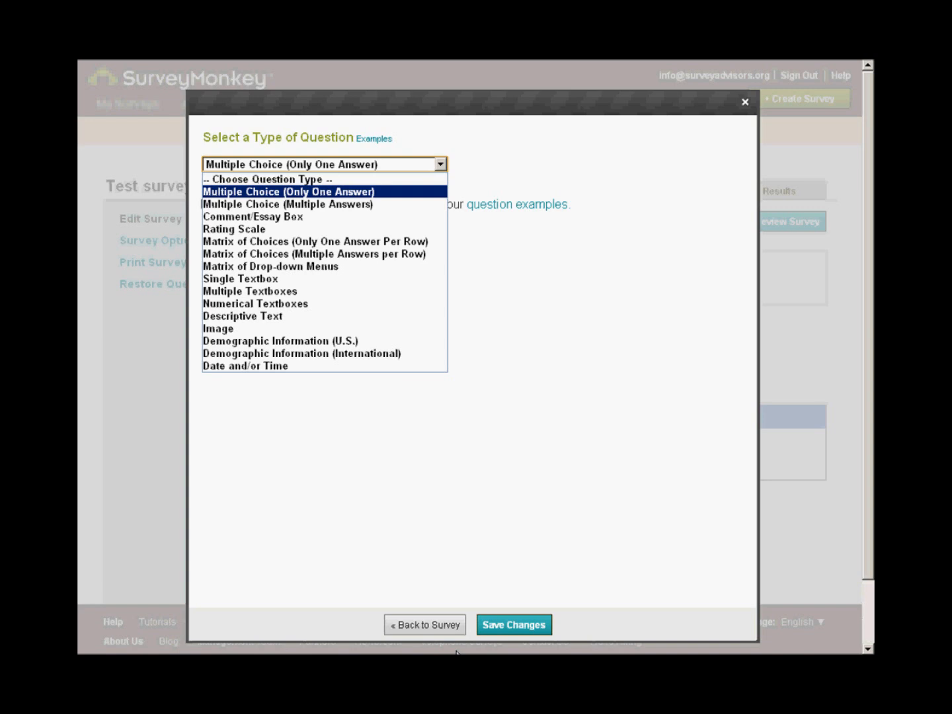
# Make a single-answer multiple choice question titled 'Test satisfaction question' with five satisfaction choices
pyautogui.click(294, 191)
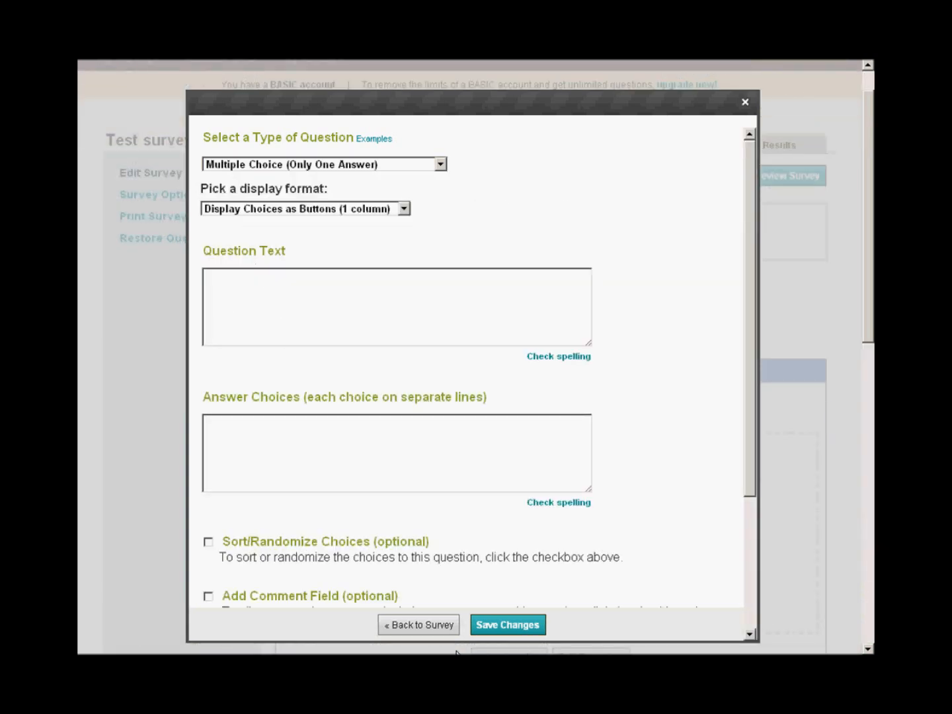
pyautogui.write('Test satisfaction question')
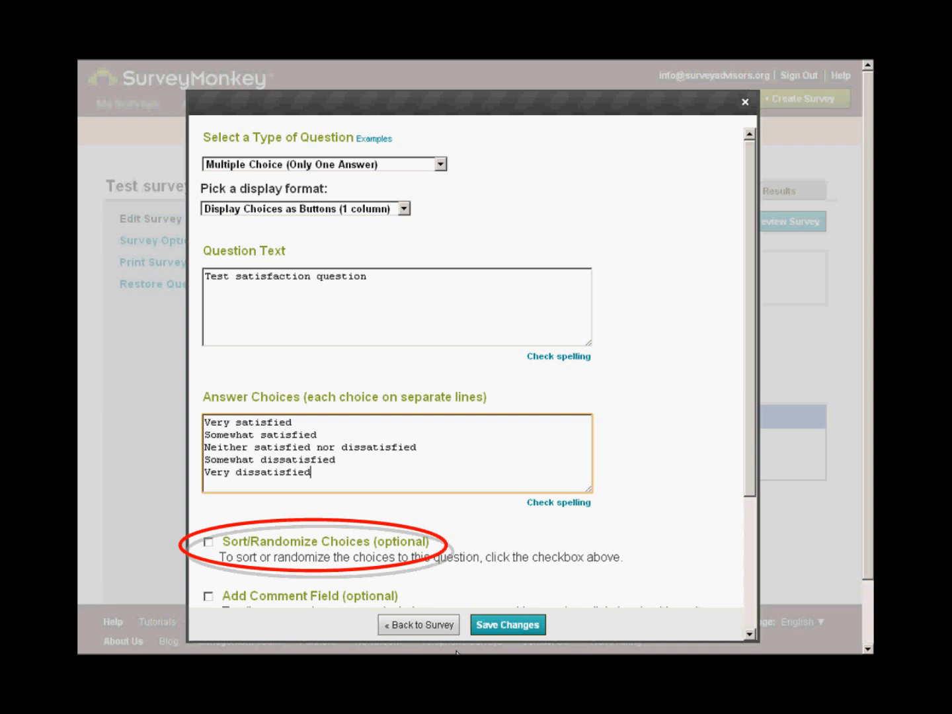
pyautogui.scroll(-3)
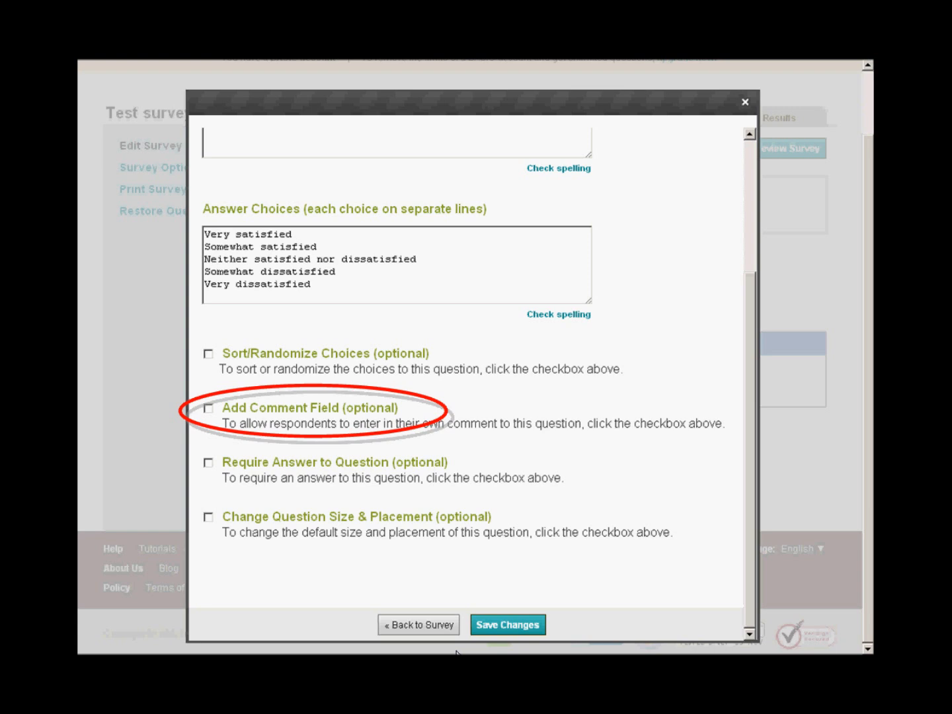
# Require an answer for the satisfaction question with the default error message, and save it
pyautogui.click(209, 462)
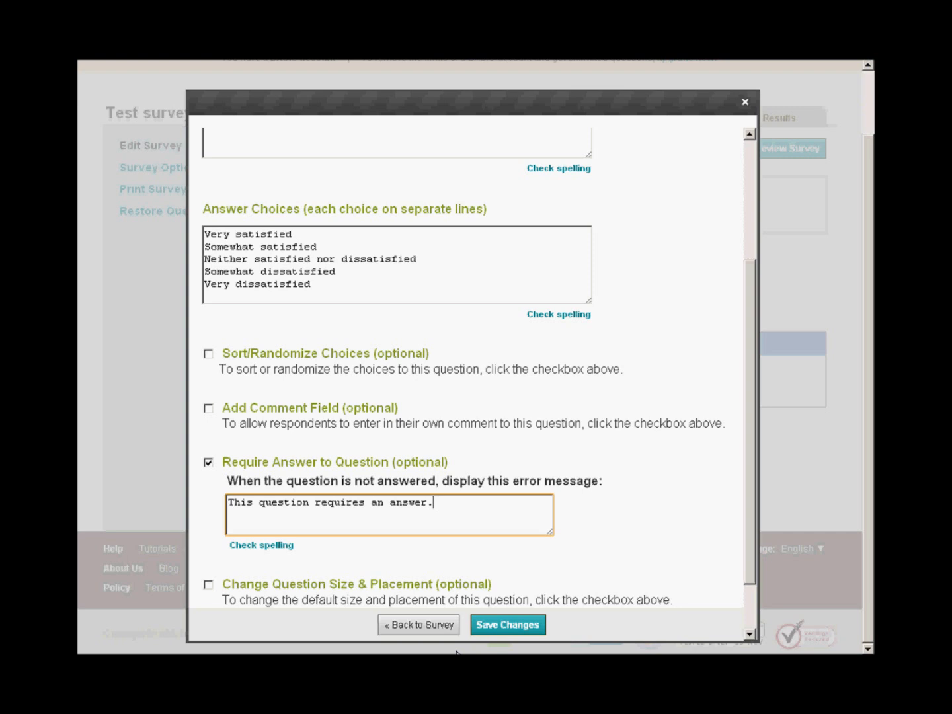
pyautogui.click(508, 625)
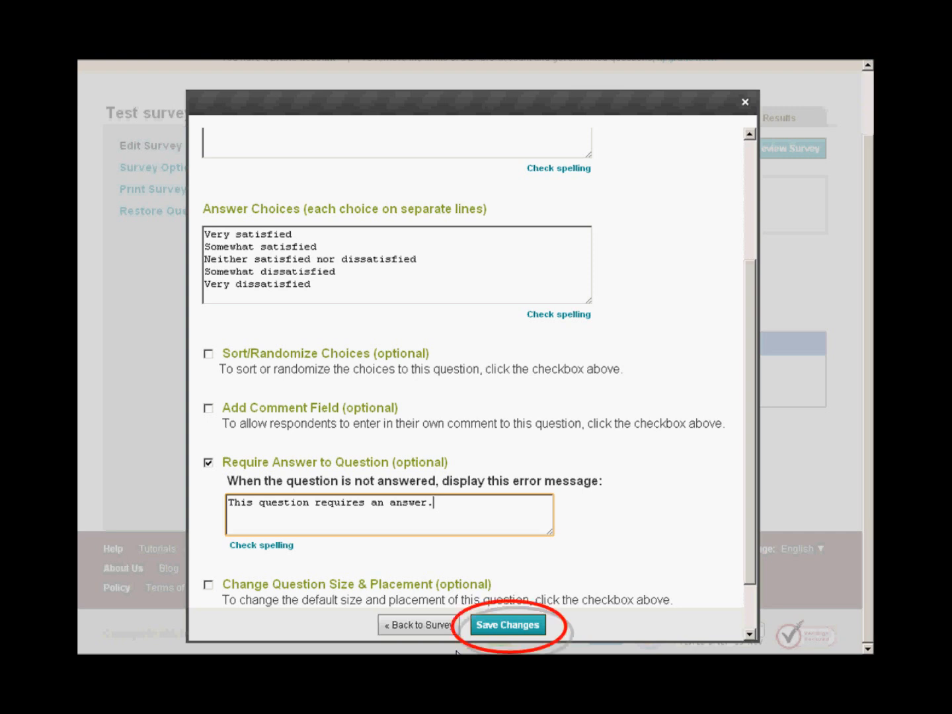
pyautogui.click(507, 625)
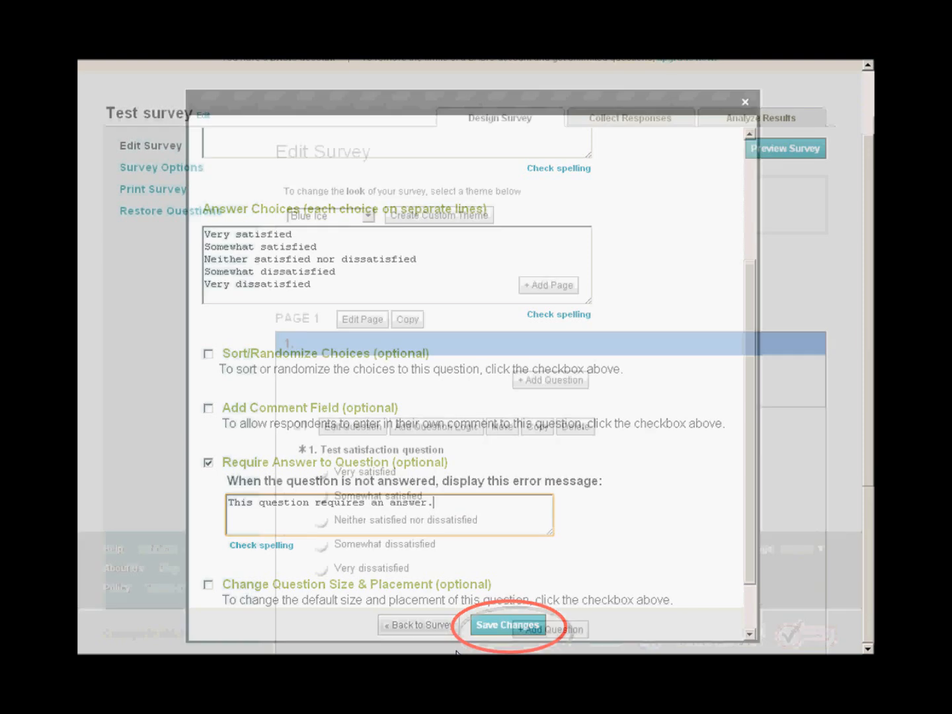
# Add a required Comment/Essay Box question 'This is an example like/dislike question.' as Q2
pyautogui.click(507, 625)
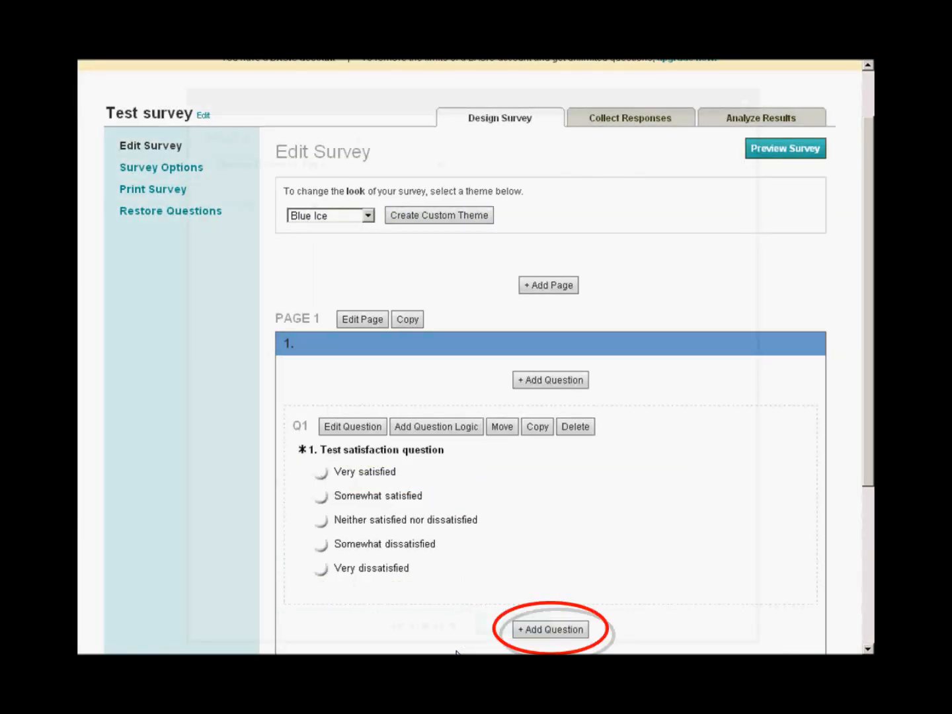
pyautogui.click(550, 628)
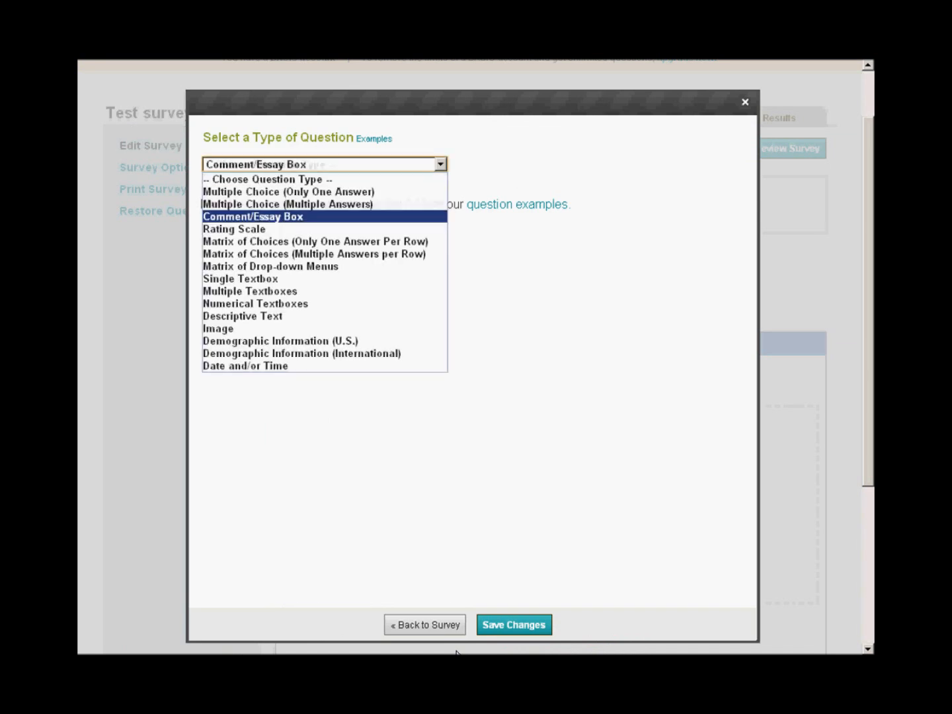
pyautogui.click(253, 216)
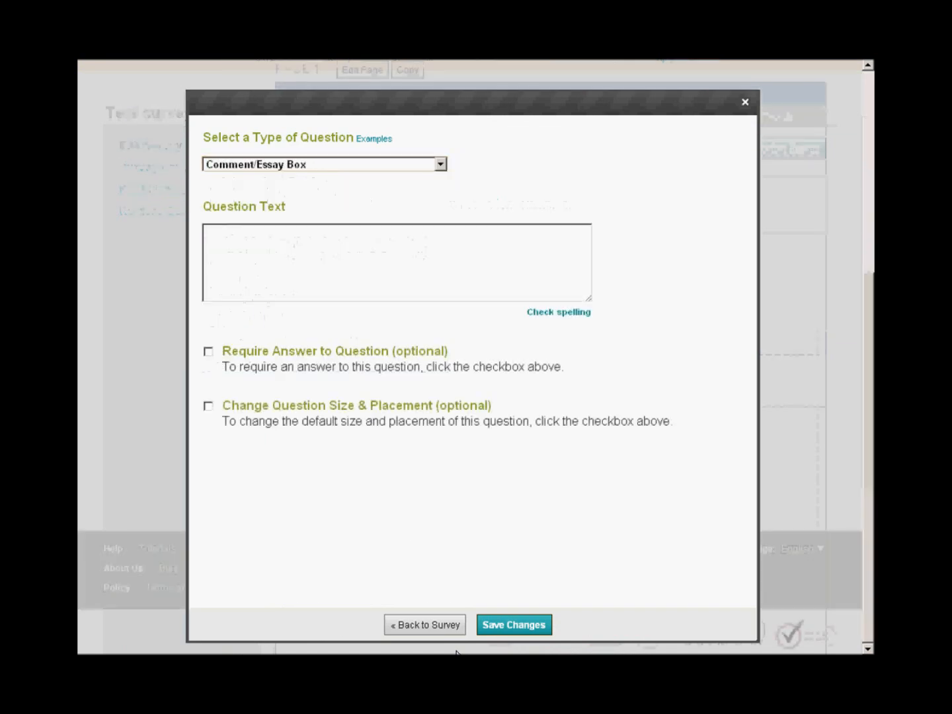
pyautogui.write('This is an example like/dislike question.')
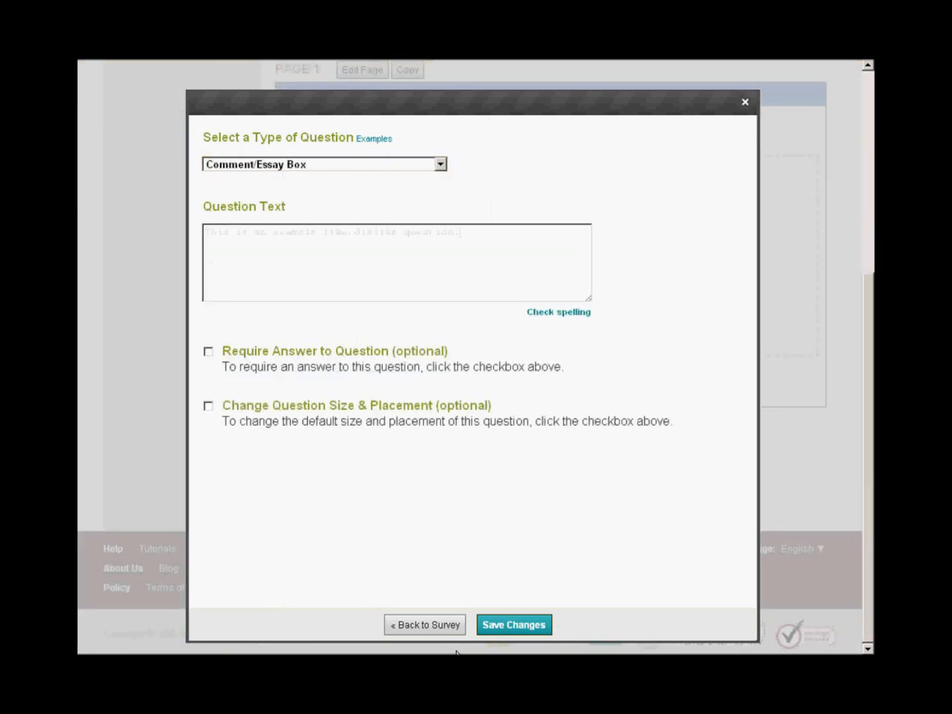
pyautogui.click(208, 351)
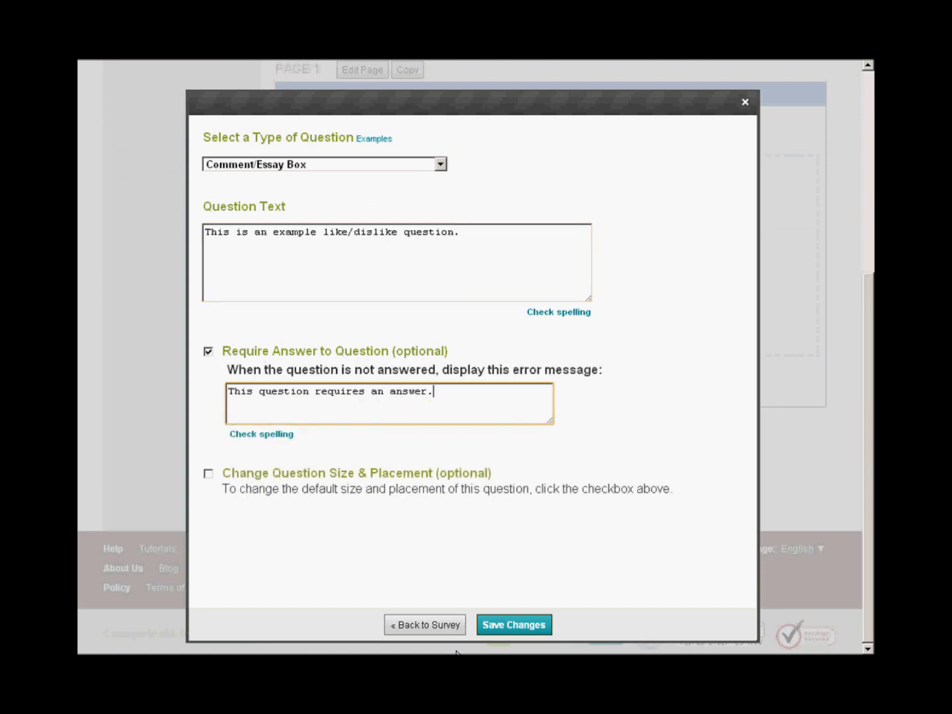
pyautogui.click(514, 625)
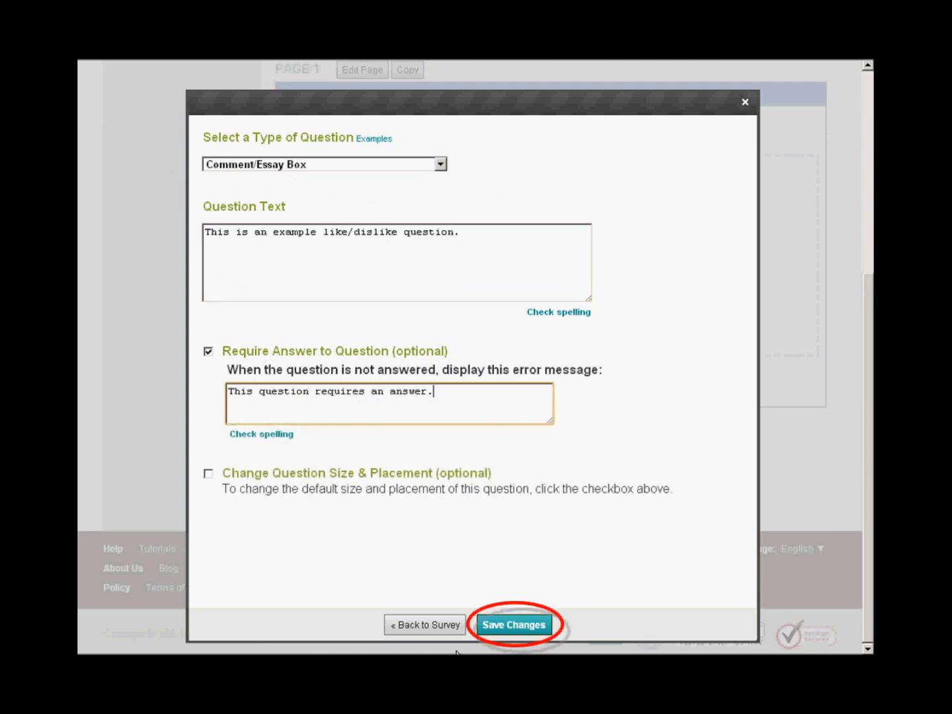
pyautogui.click(514, 625)
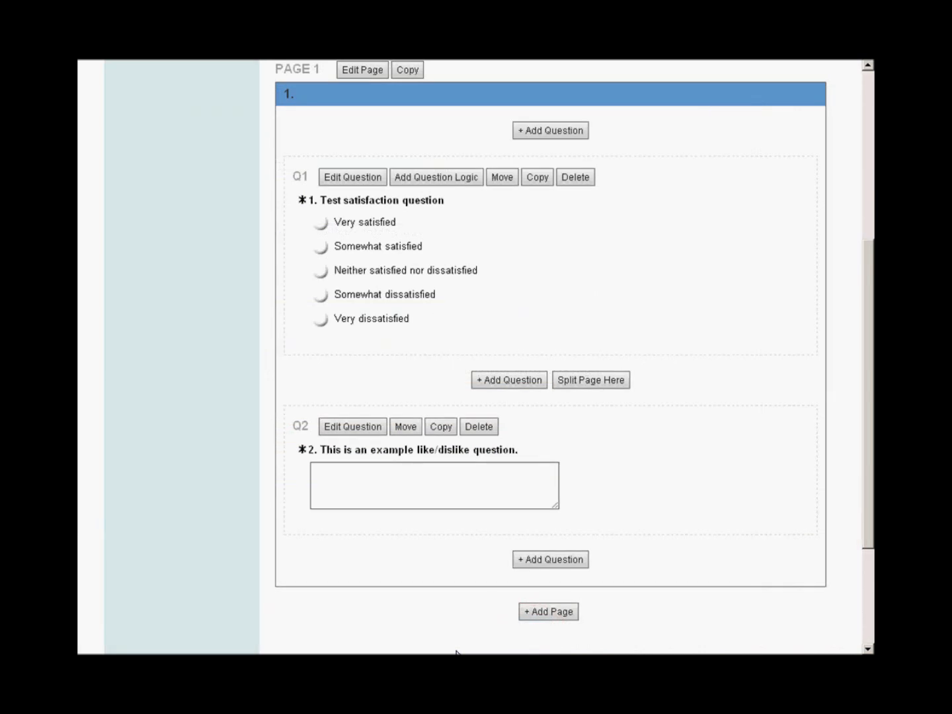
# Create a one-answer-per-row matrix question 'This is an example of a matrix question.' with its statement rows
pyautogui.click(550, 131)
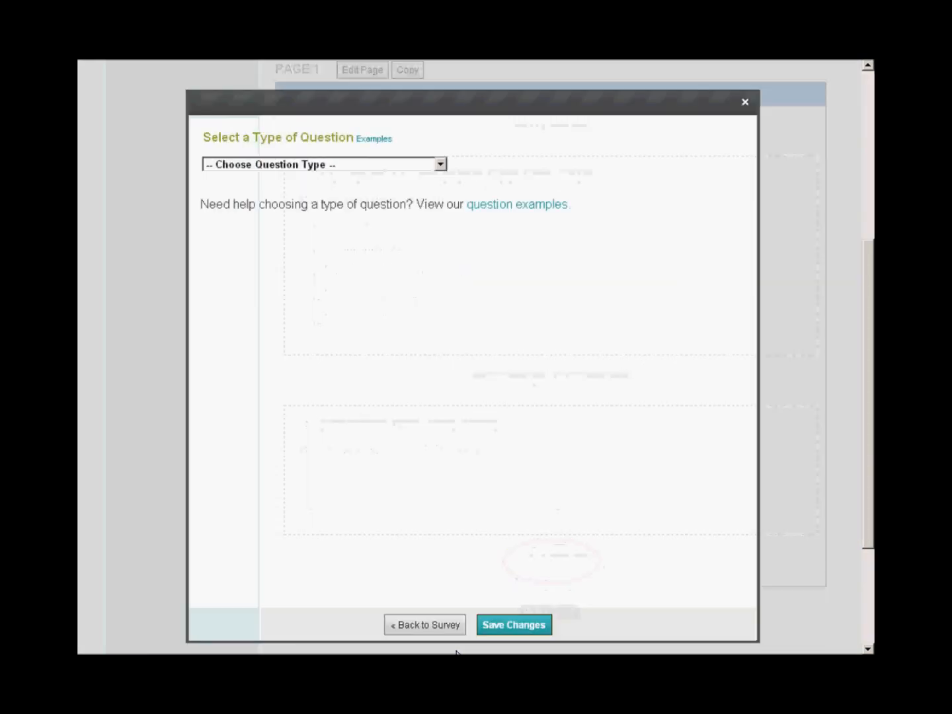
pyautogui.click(323, 164)
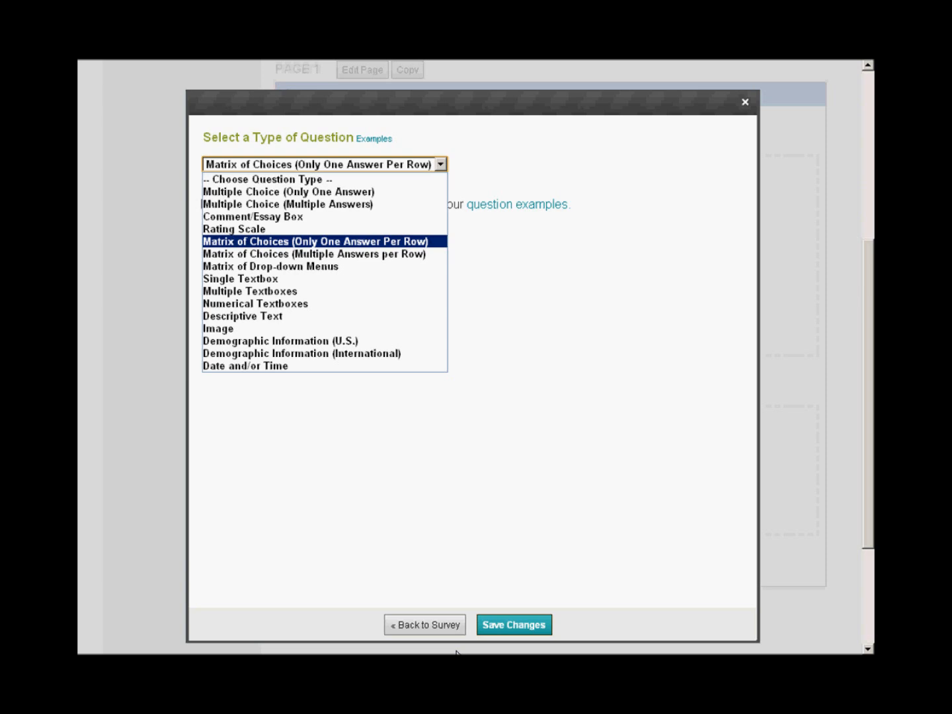
pyautogui.click(318, 241)
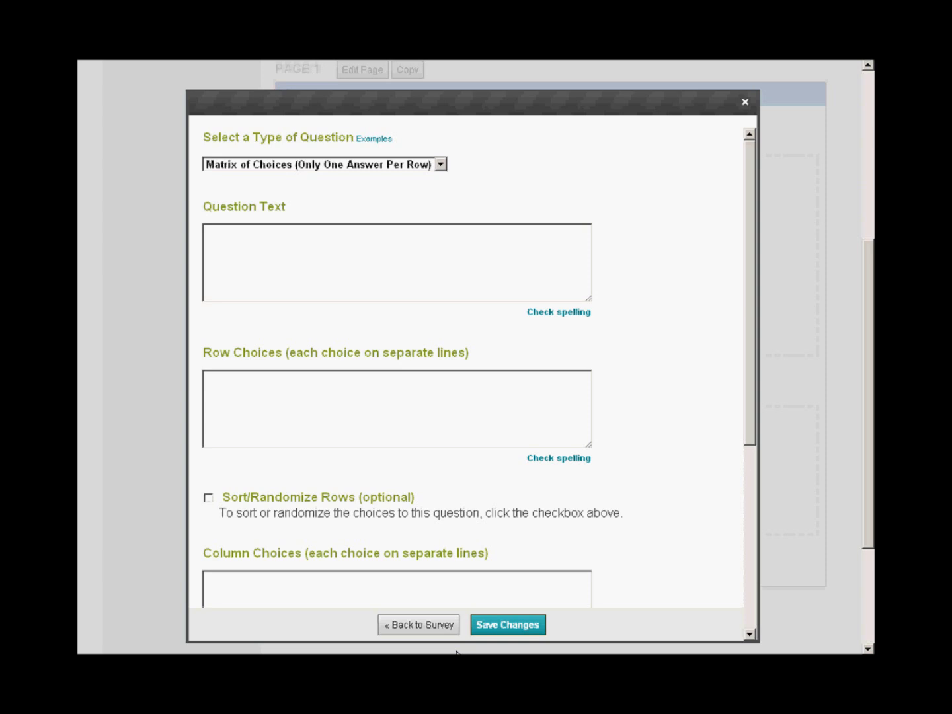
pyautogui.write('This is an example of a matrix question.')
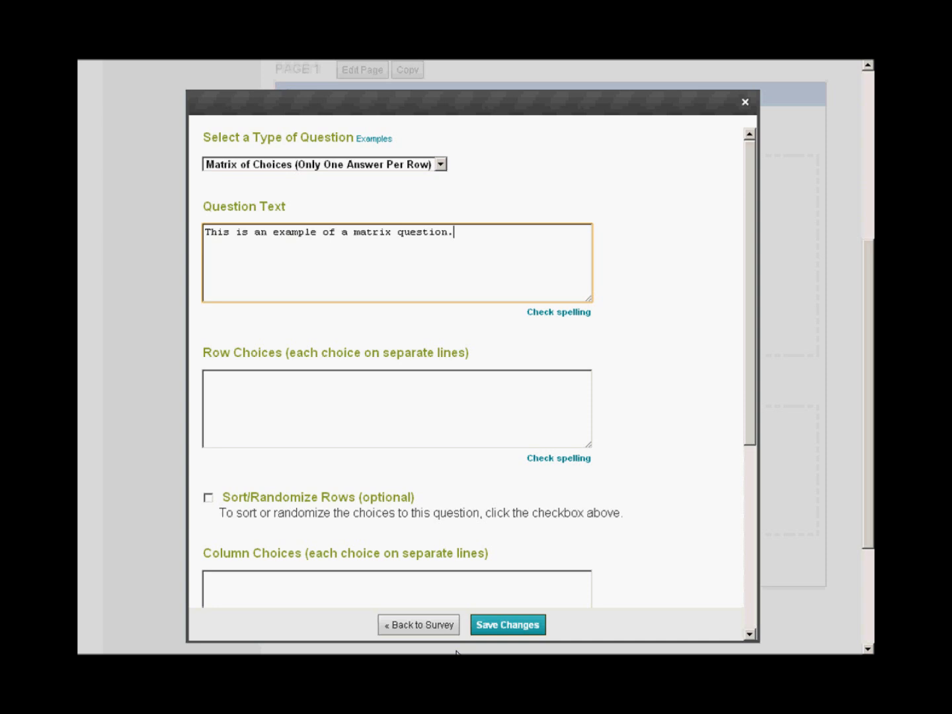
pyautogui.write('The calendar was easy to understand')
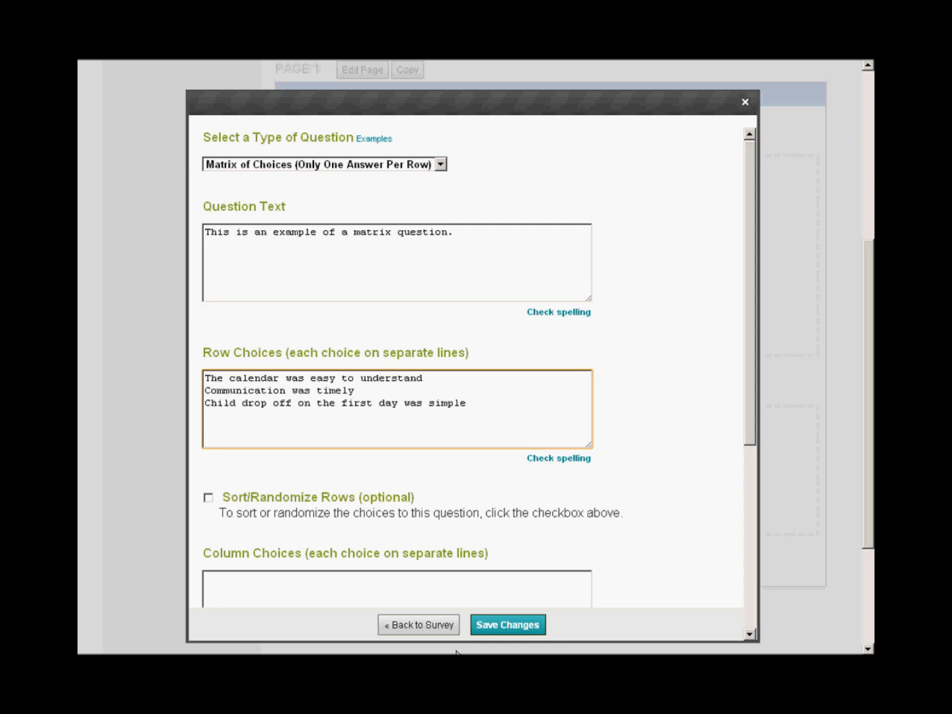
# Randomize the matrix rows, make the question required, and save it
pyautogui.click(209, 497)
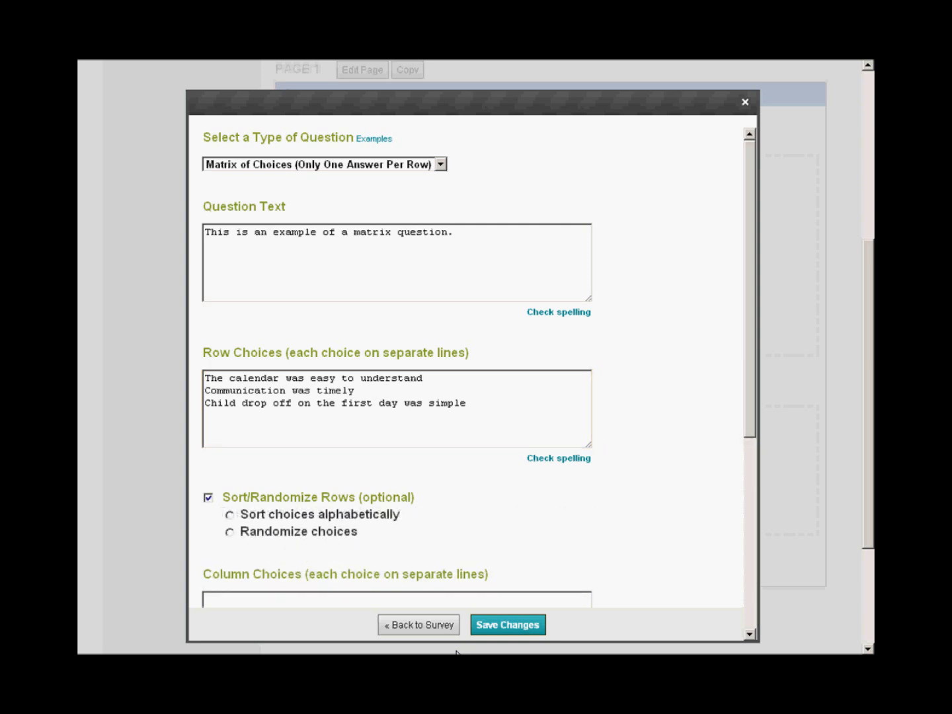
pyautogui.click(230, 531)
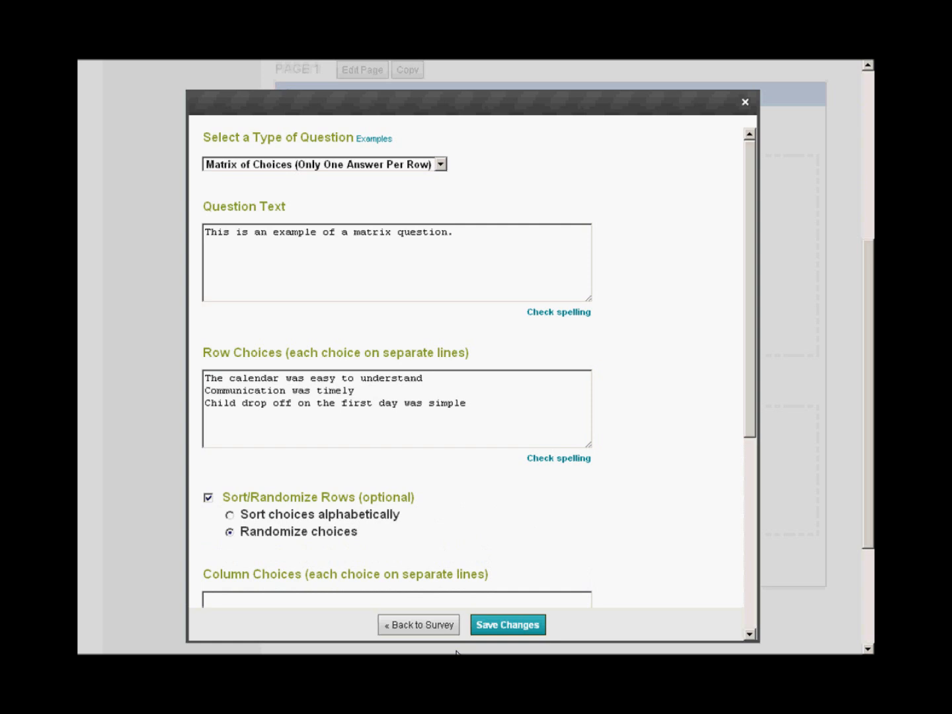
pyautogui.scroll(-3)
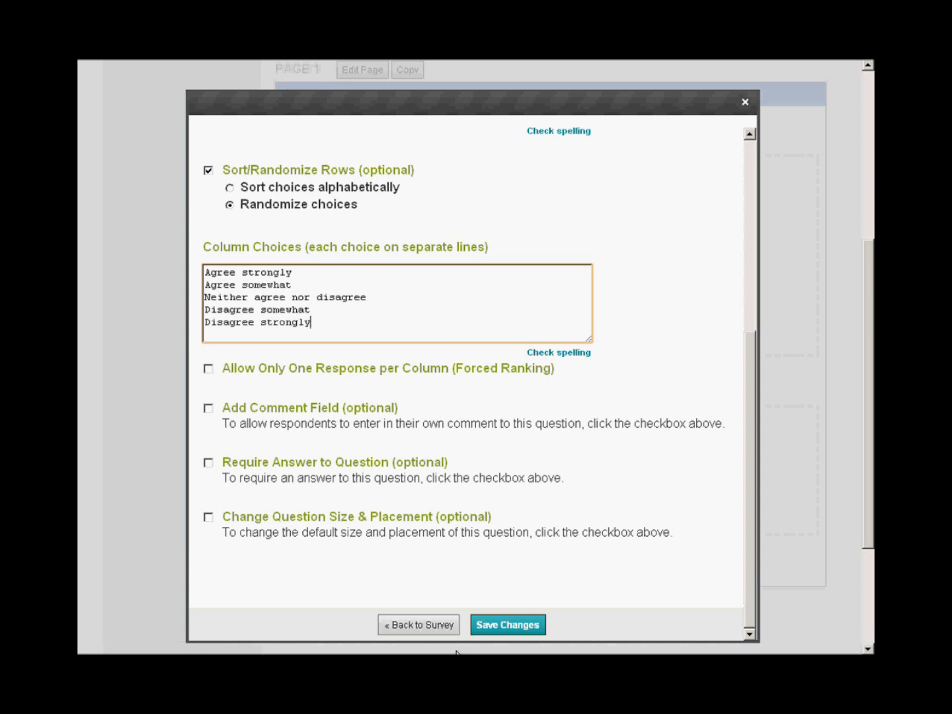
pyautogui.click(208, 462)
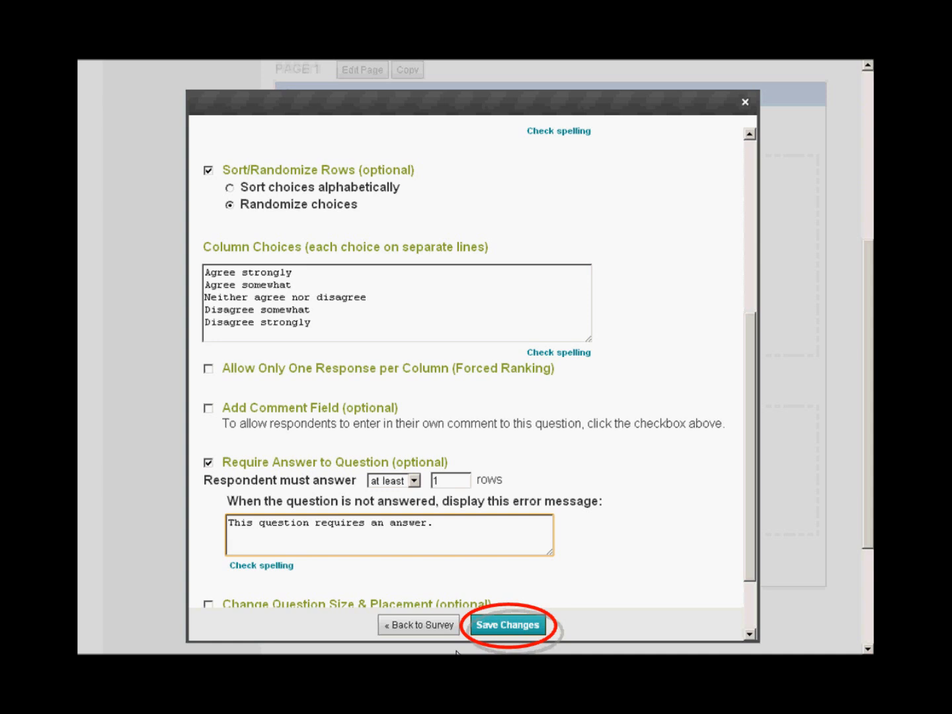
pyautogui.click(507, 625)
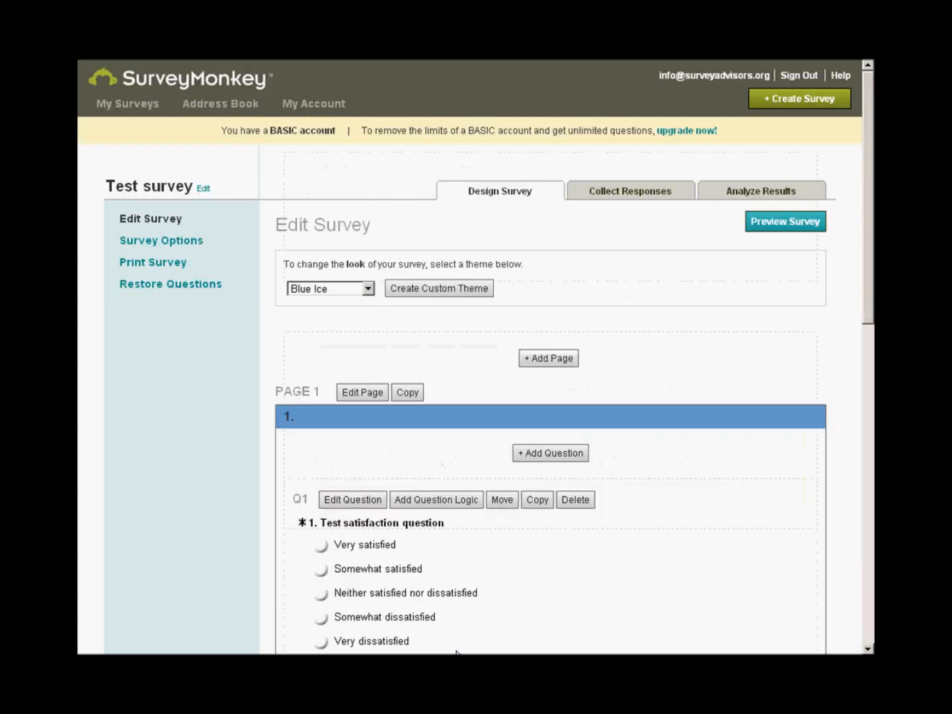
# Turn off question numbering and page titles in Survey Options, save, and return to the editor
pyautogui.click(160, 240)
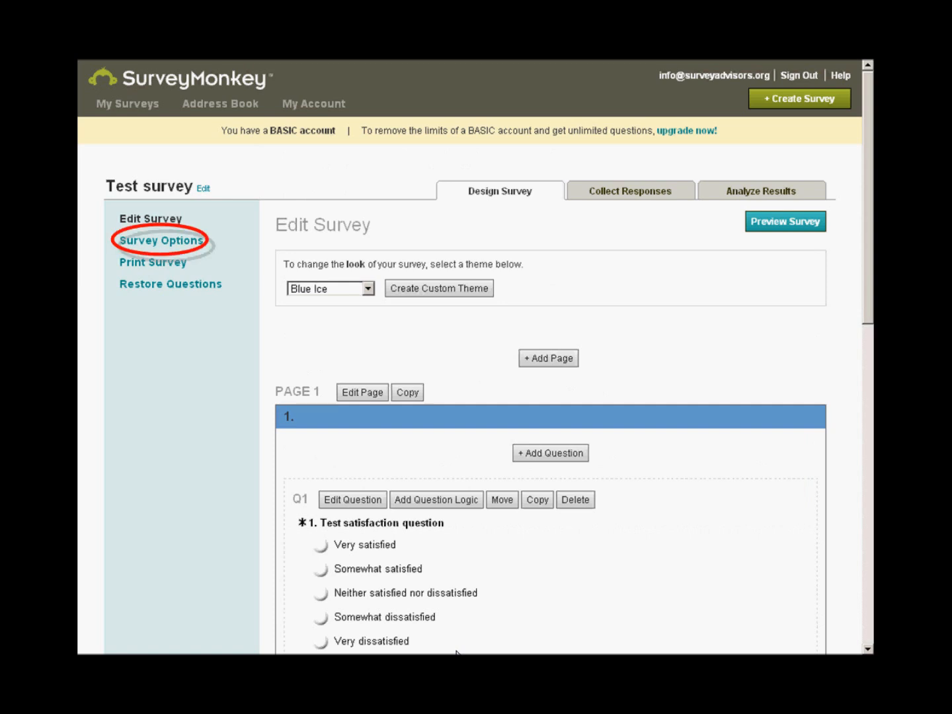
pyautogui.click(161, 240)
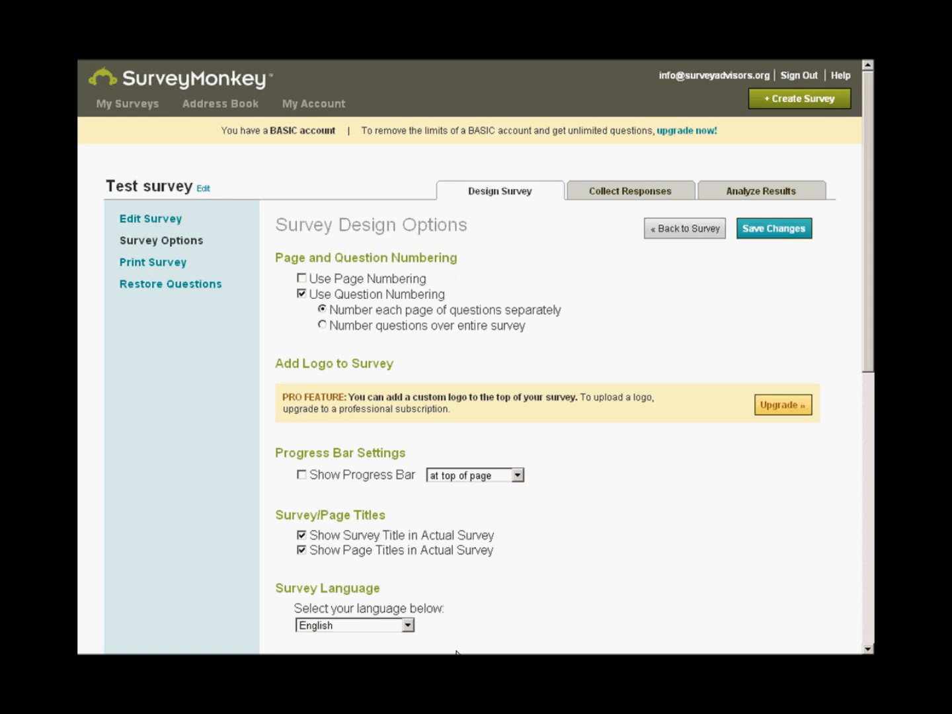
pyautogui.click(301, 293)
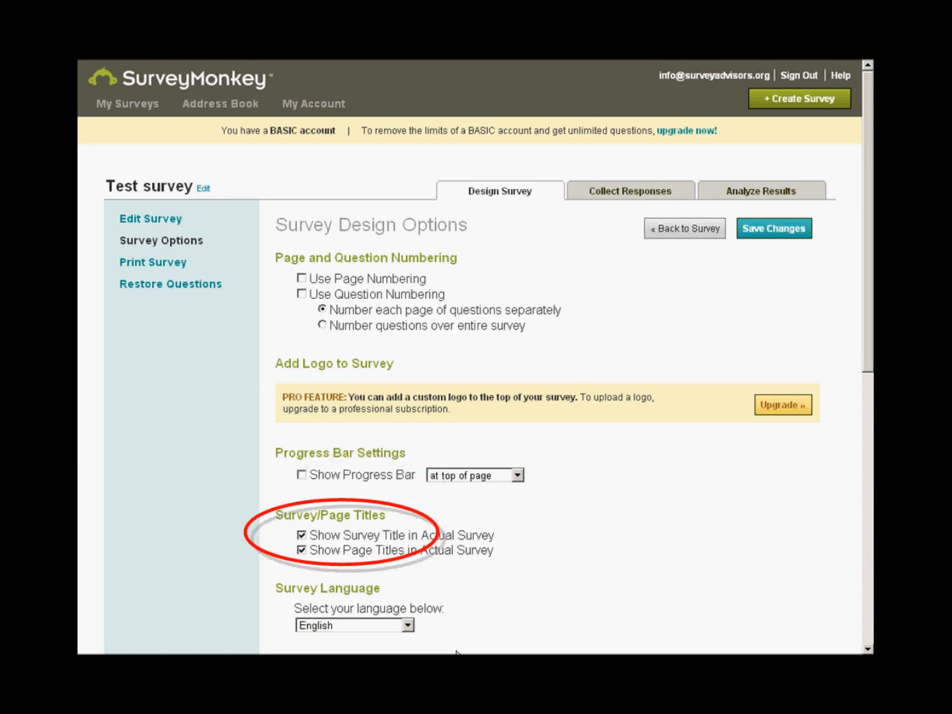
pyautogui.click(301, 550)
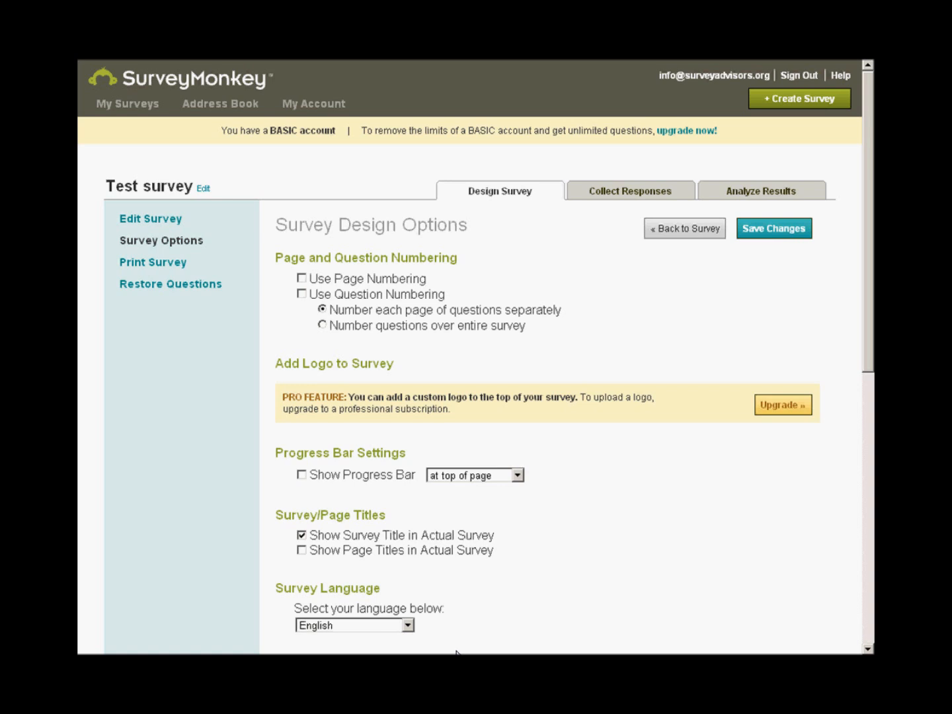
pyautogui.scroll(-3)
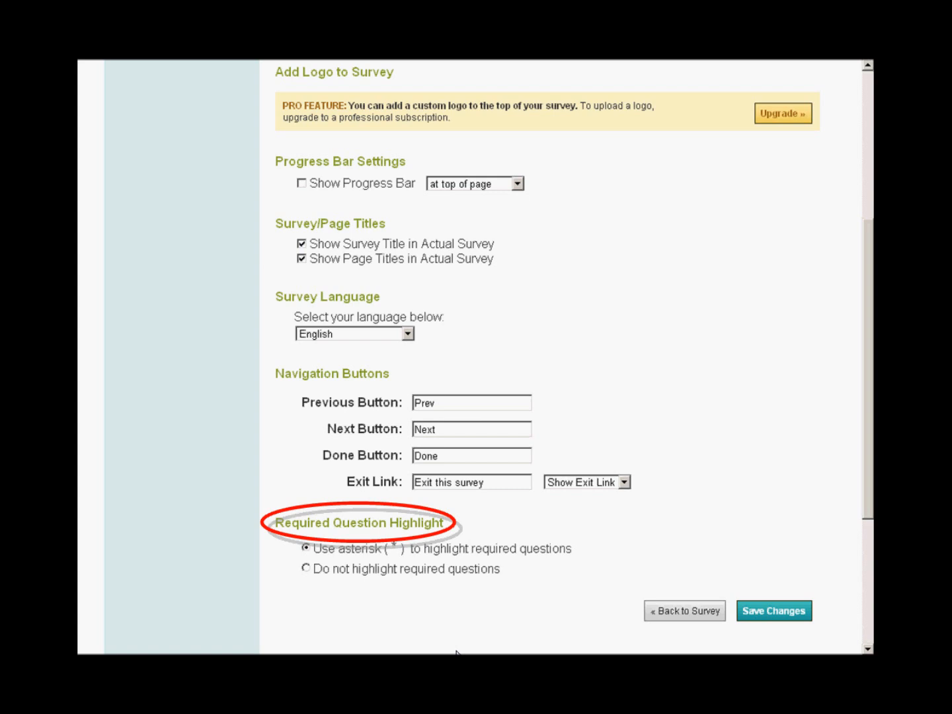
pyautogui.click(773, 611)
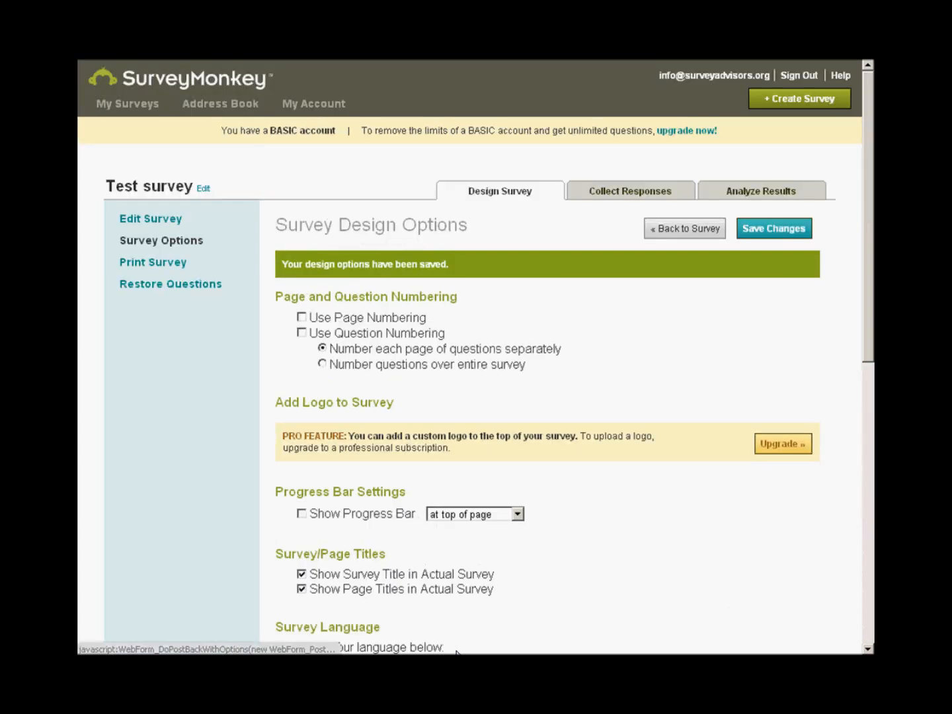
pyautogui.click(150, 218)
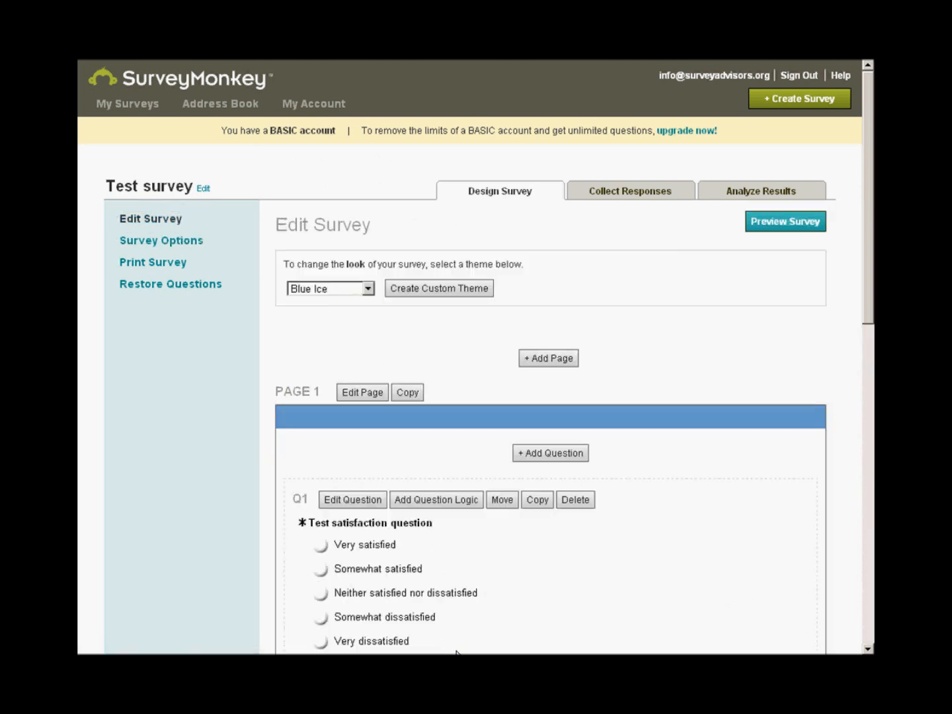
# Add descriptive text 'Welcome and thanks for participating in the survey.' at page top, then preview
pyautogui.click(550, 453)
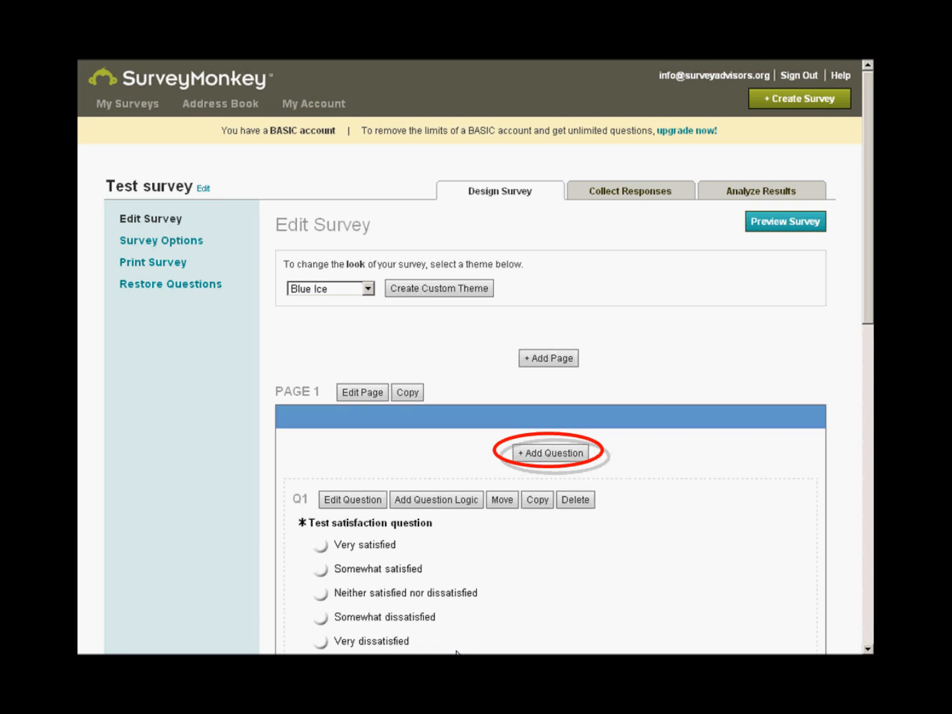
pyautogui.click(550, 453)
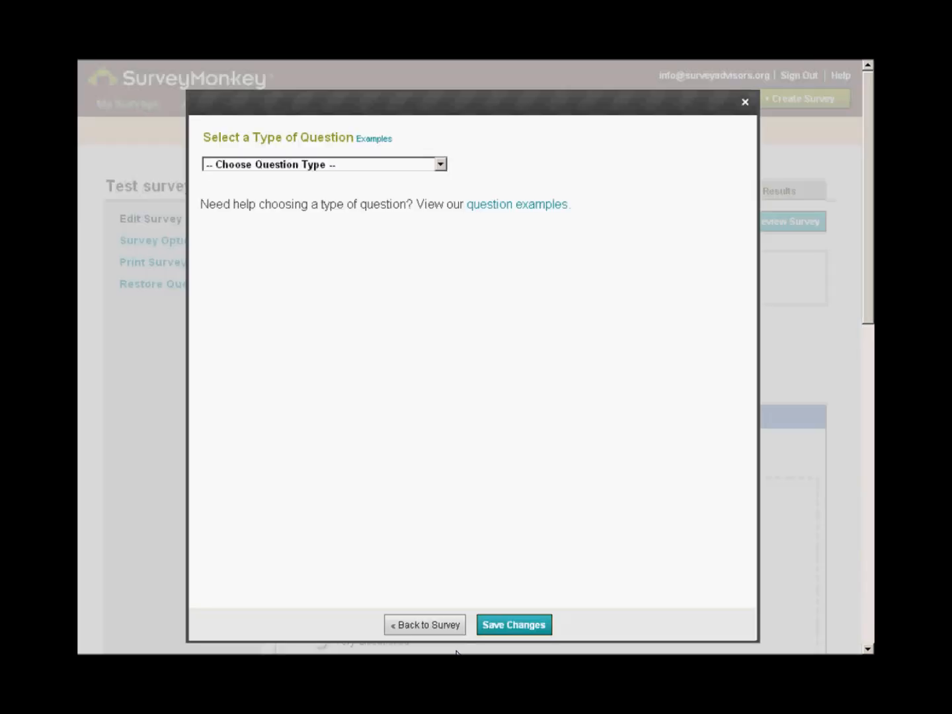
pyautogui.click(324, 164)
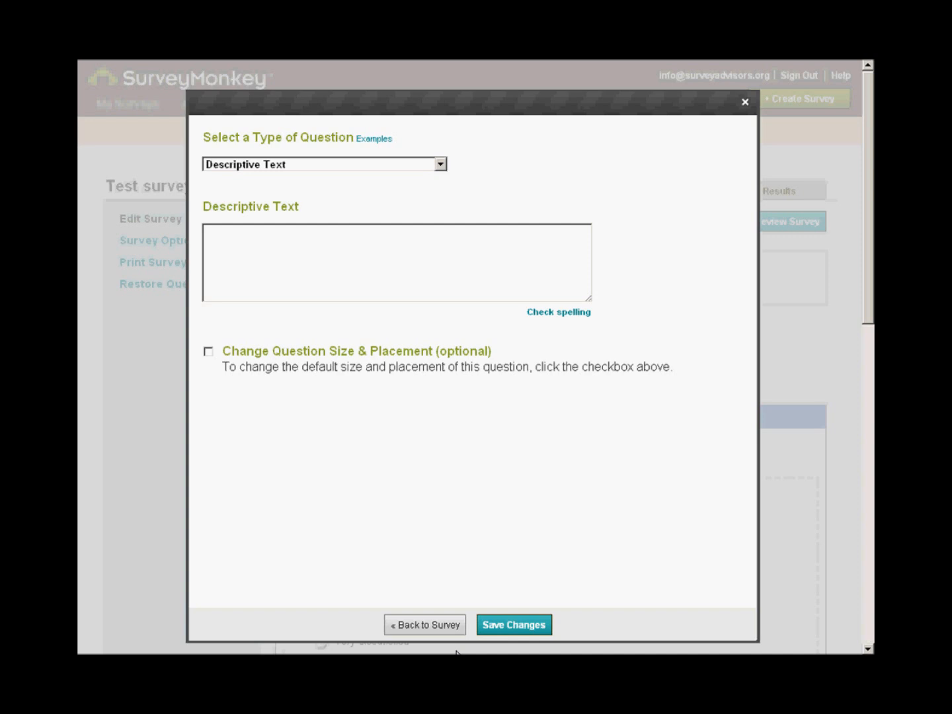
pyautogui.write('Welcome and thanks for participating in the survey.')
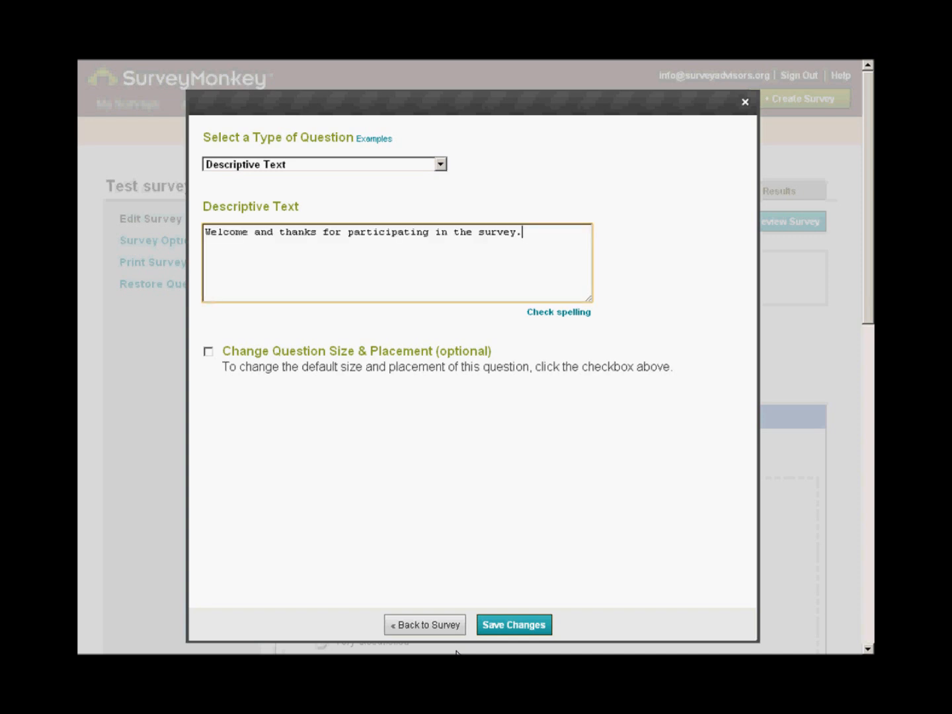
pyautogui.click(514, 624)
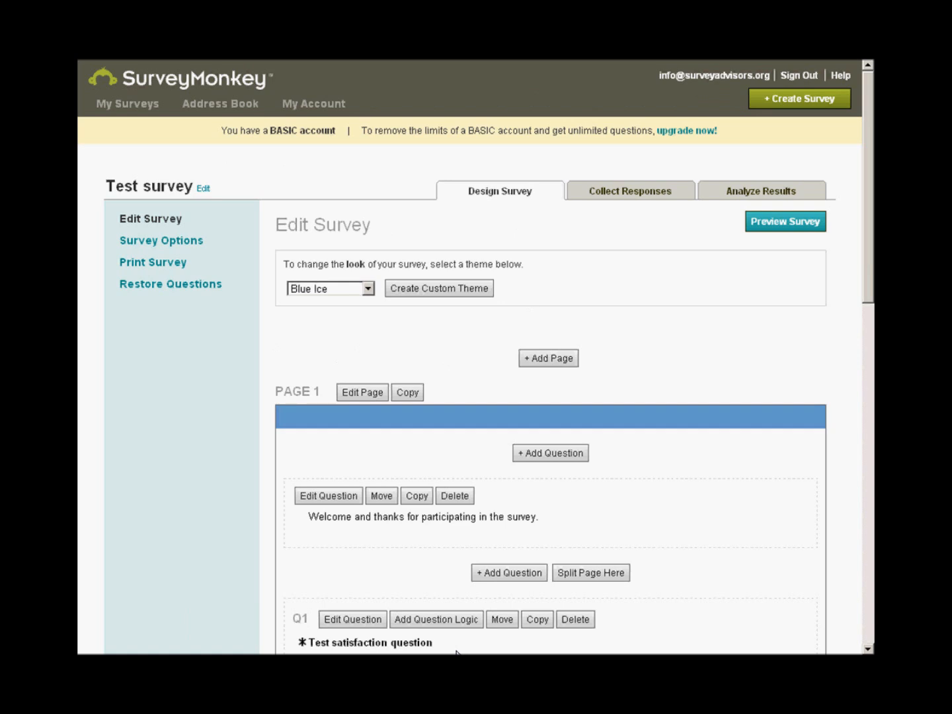
pyautogui.click(785, 220)
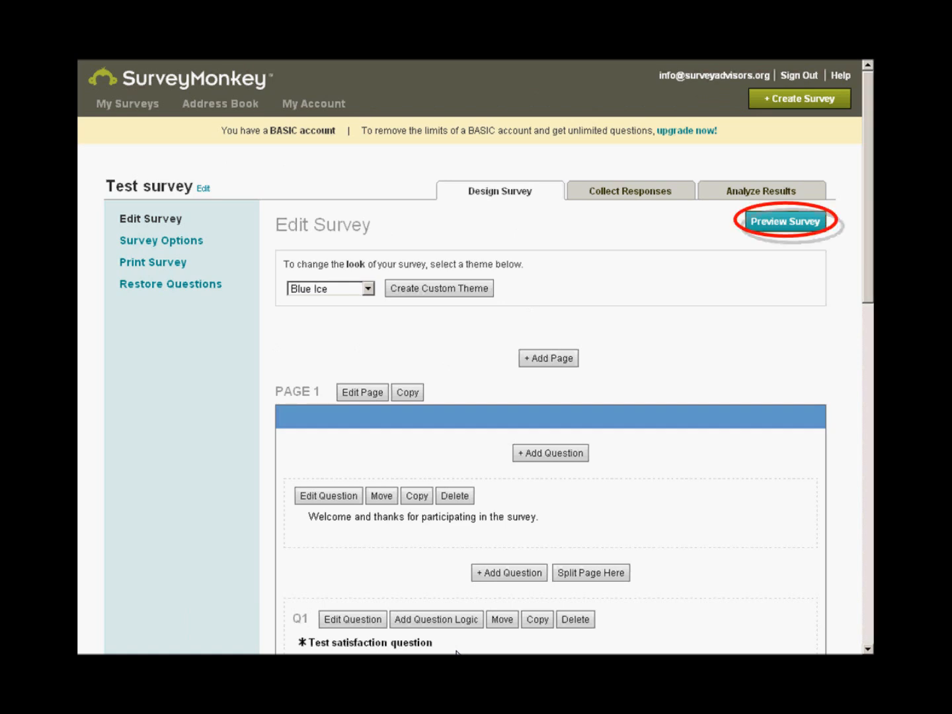
# Preview the Test survey, pick an answer, and submit to trigger the comment box's required warning
pyautogui.click(785, 221)
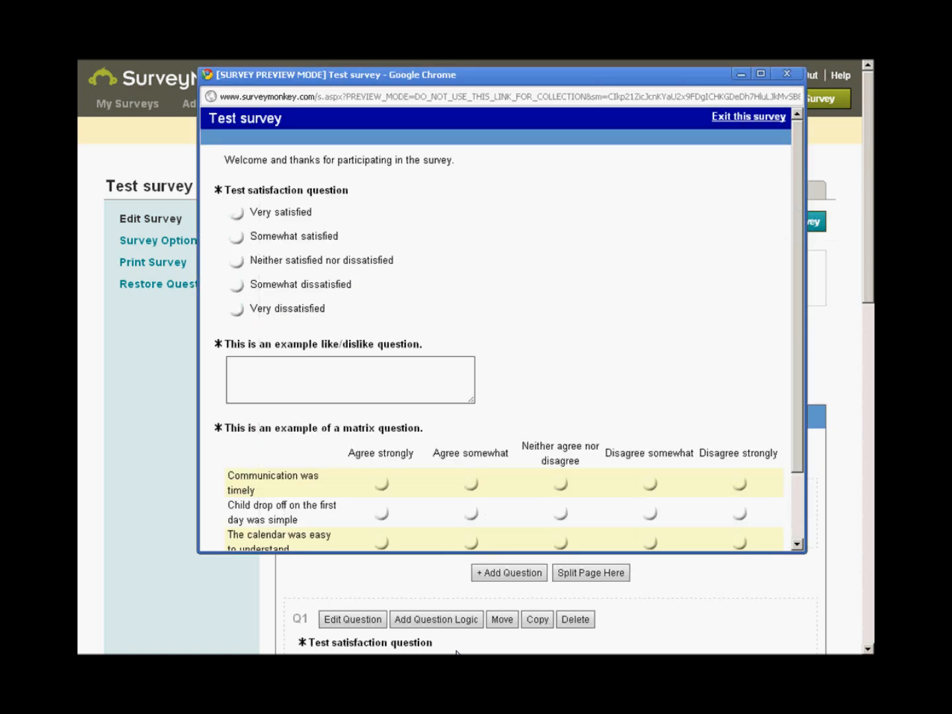
pyautogui.click(236, 213)
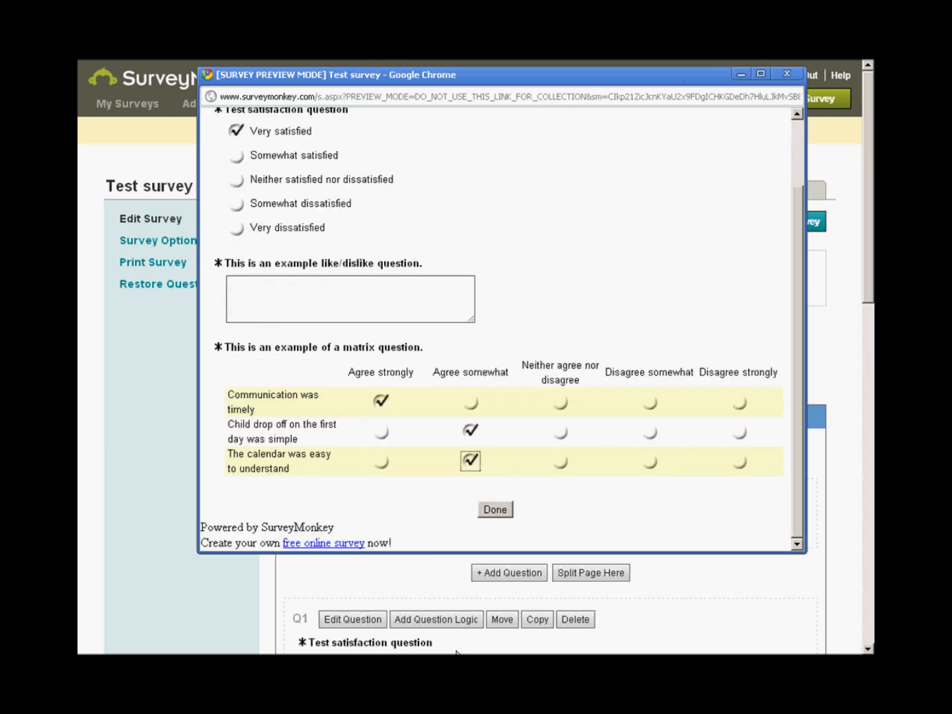
pyautogui.click(494, 510)
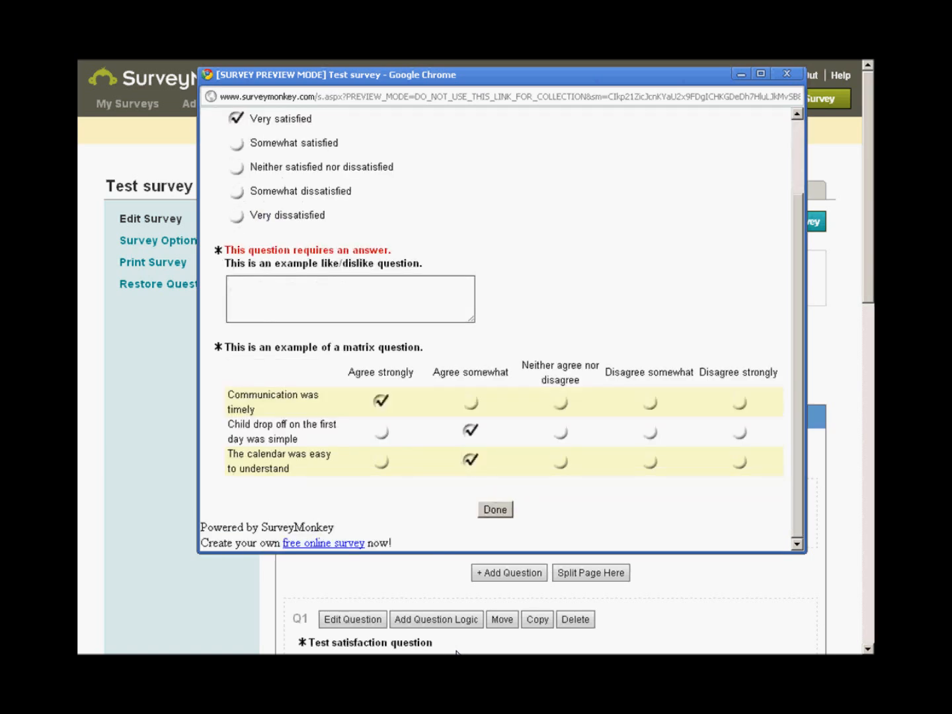